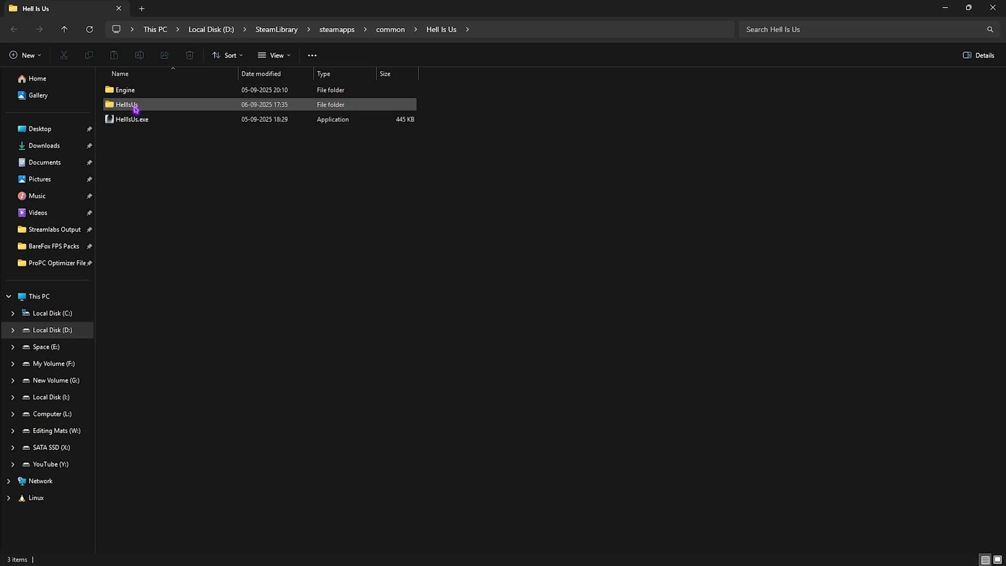
# Locate HellIsUs-Win64-Shipping.exe in HellIsUs\Binaries\Win64 and bring up its Properties.
pyautogui.doubleClick(123, 104)
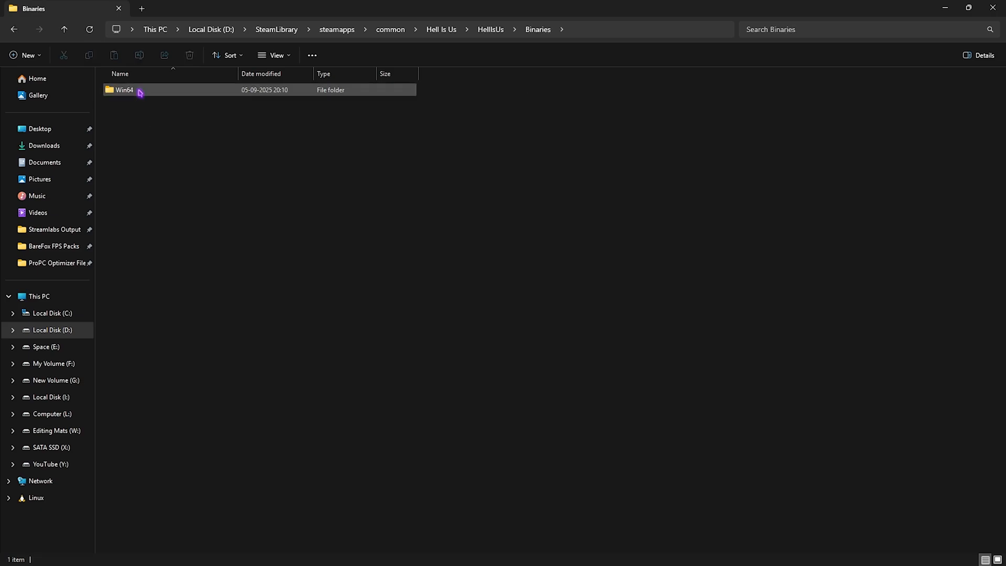
pyautogui.doubleClick(124, 90)
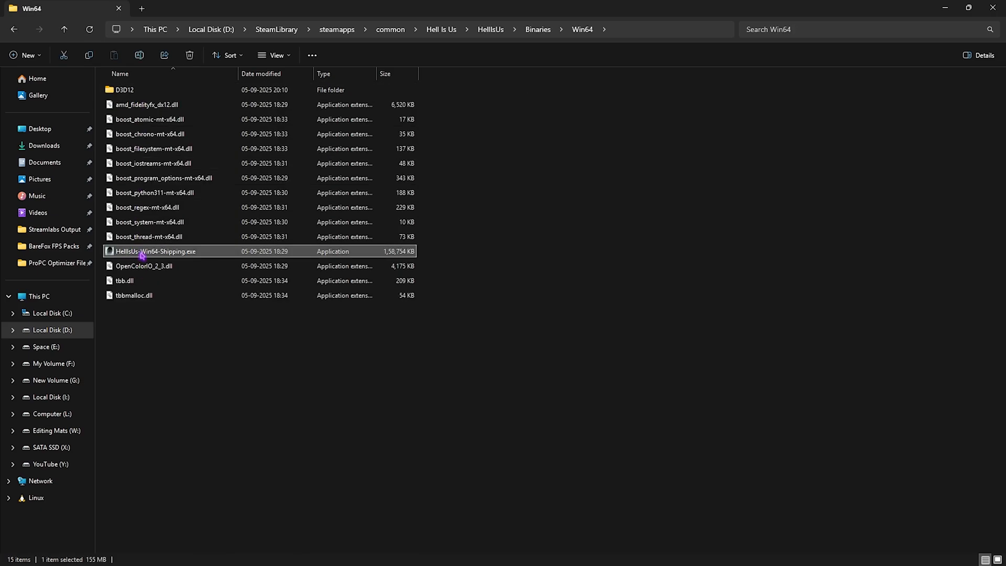
pyautogui.rightClick(155, 251)
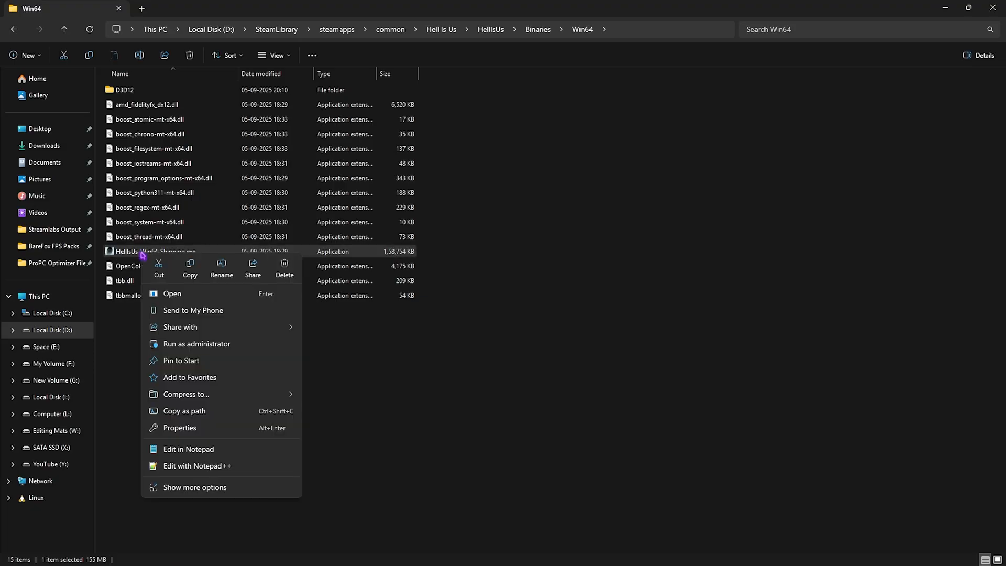
pyautogui.click(179, 427)
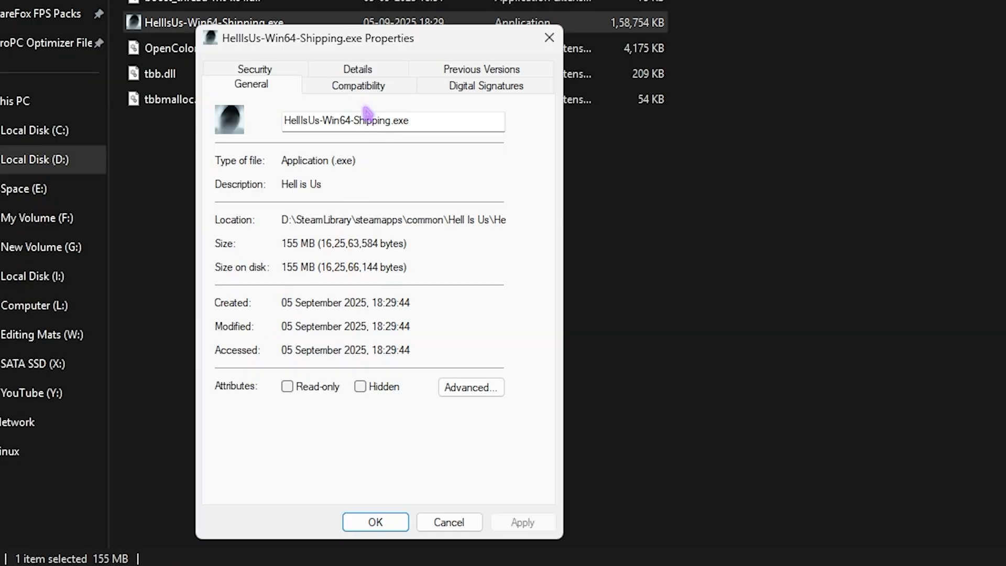
# On Compatibility, disable fullscreen optimizations and bring up the high DPI settings.
pyautogui.click(358, 85)
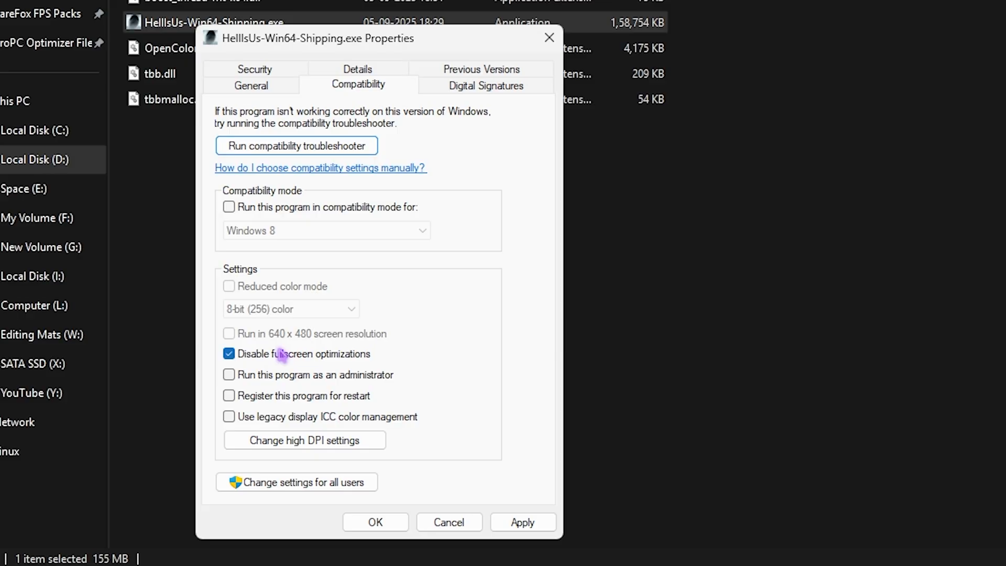
pyautogui.click(304, 439)
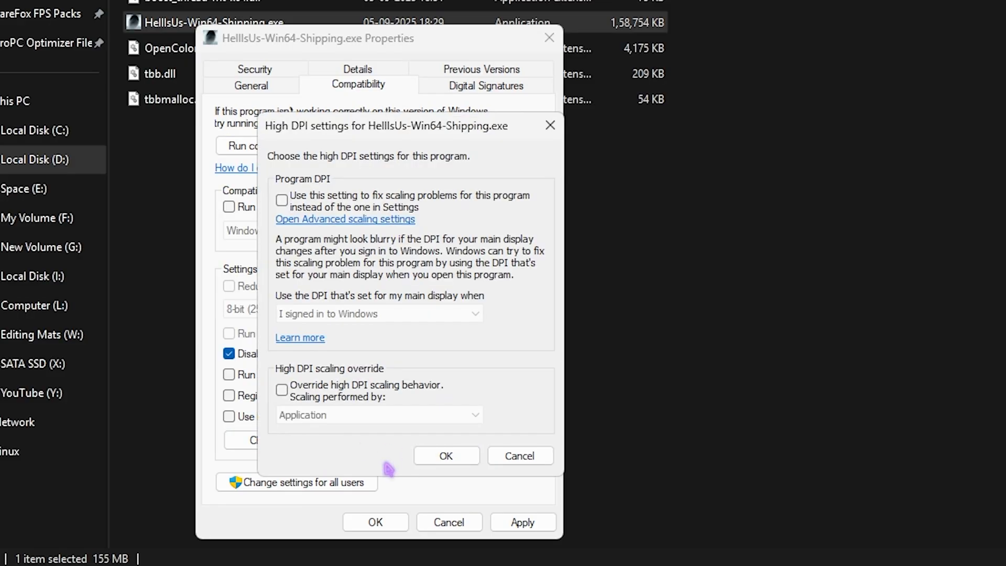
pyautogui.click(445, 456)
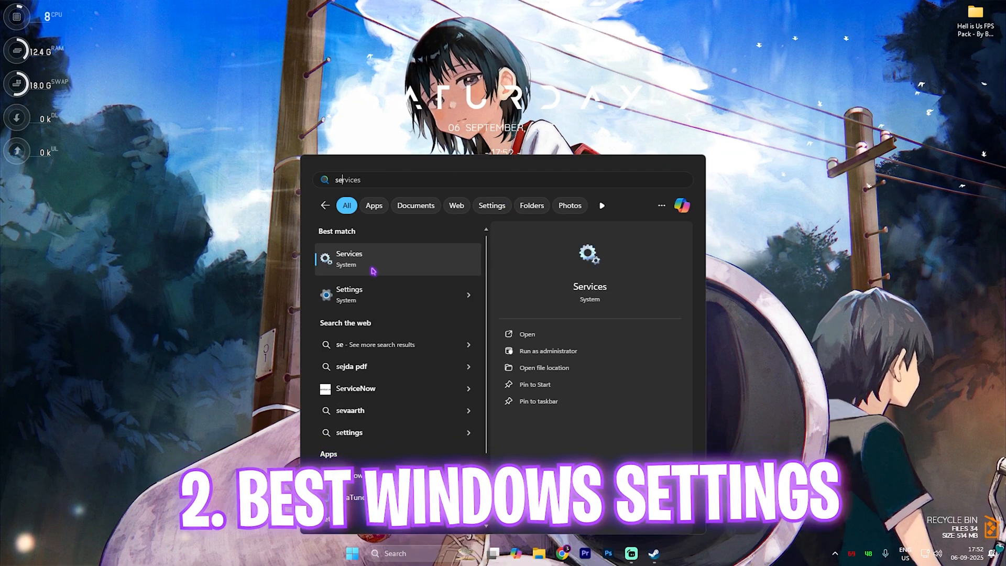
# In Settings > Personalization > Colors leave transparency effects off, then go to Gaming > Game Mode.
pyautogui.click(350, 294)
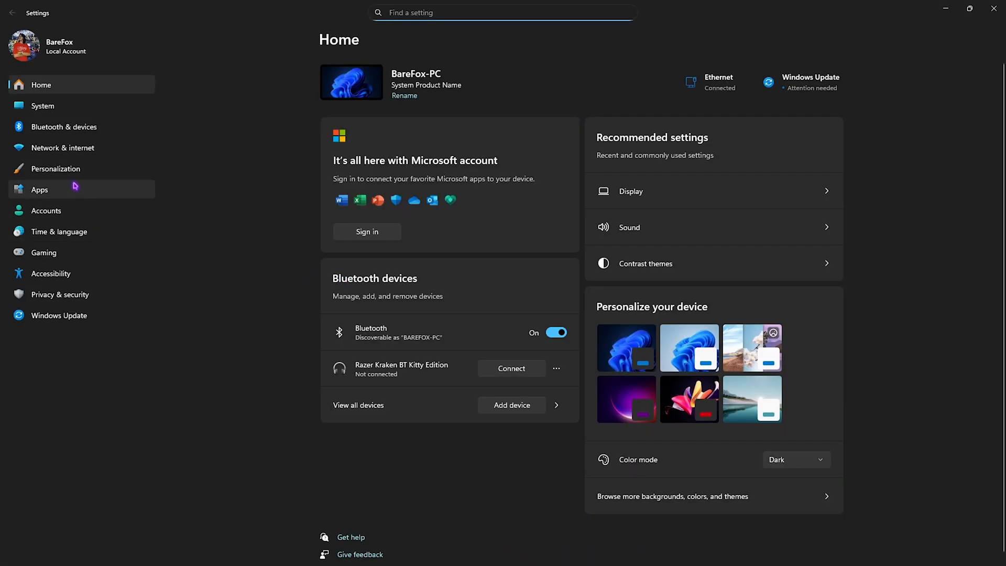
pyautogui.click(55, 167)
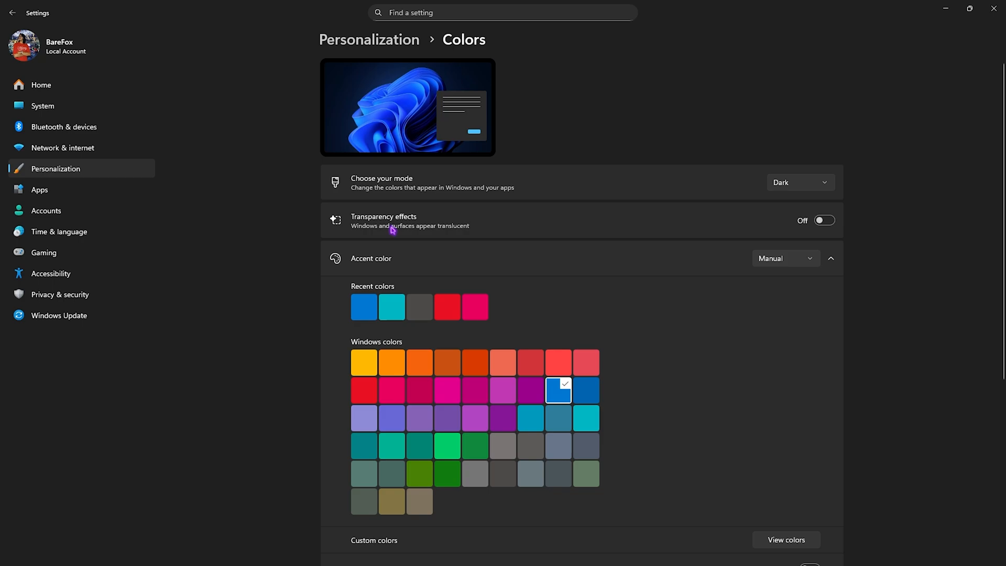
pyautogui.click(824, 220)
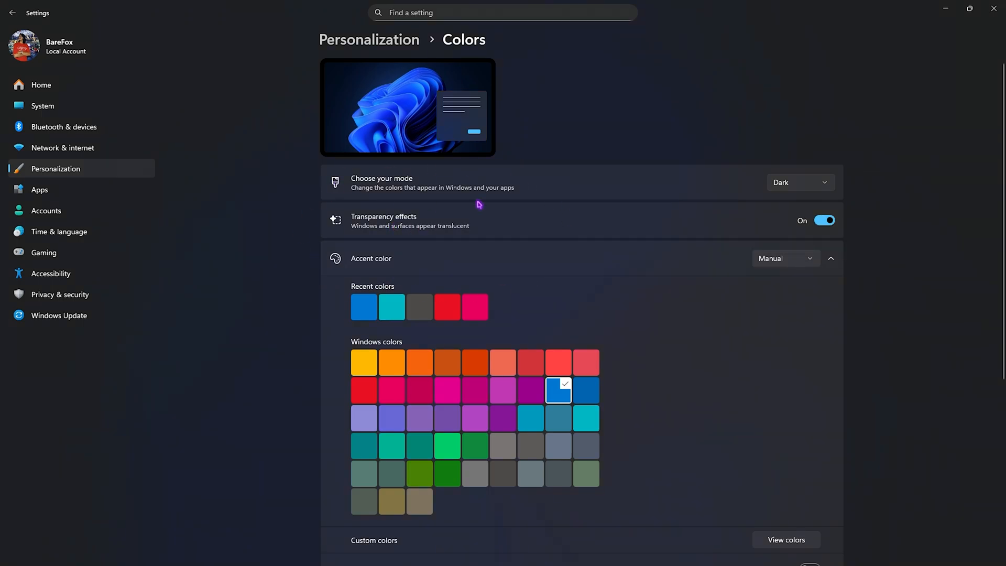
pyautogui.click(824, 220)
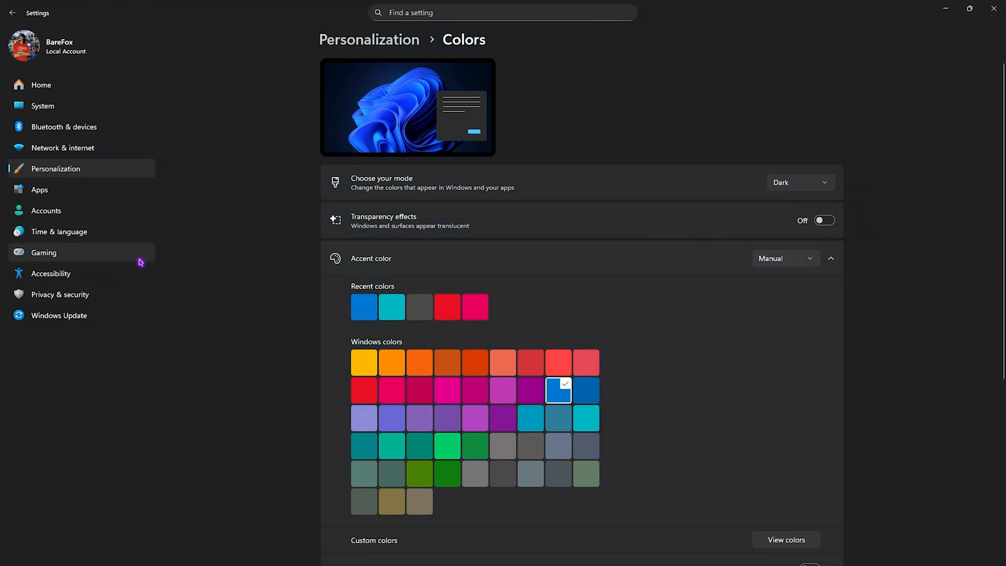
pyautogui.moveTo(160, 289)
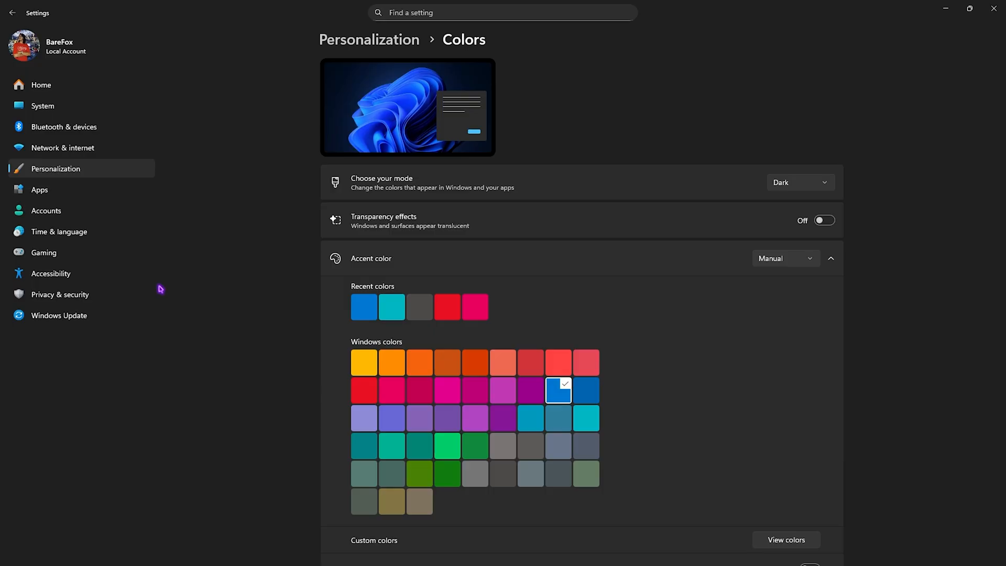
pyautogui.click(44, 252)
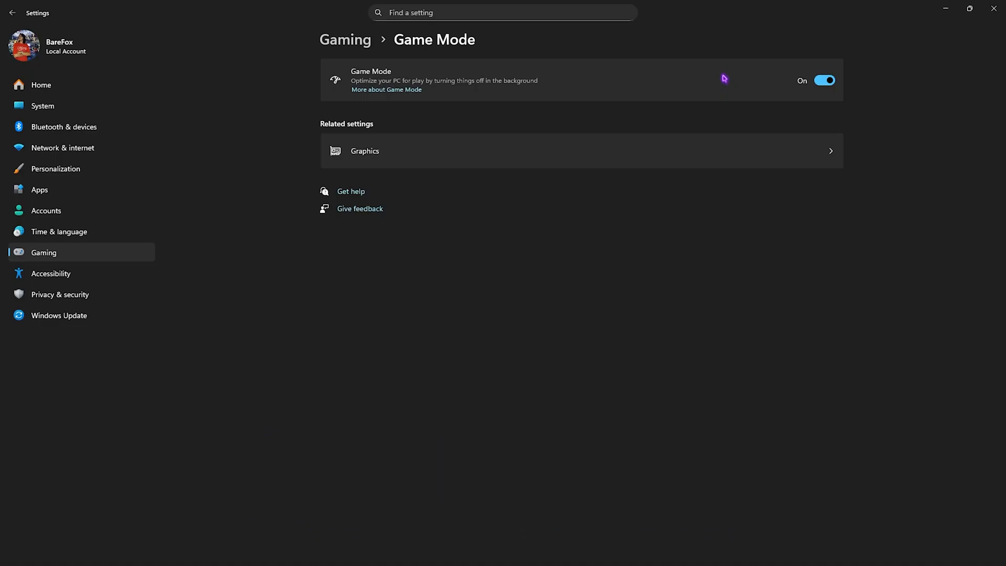
# In Graphics settings, expand Advanced graphics and start adding a desktop app.
pyautogui.click(365, 151)
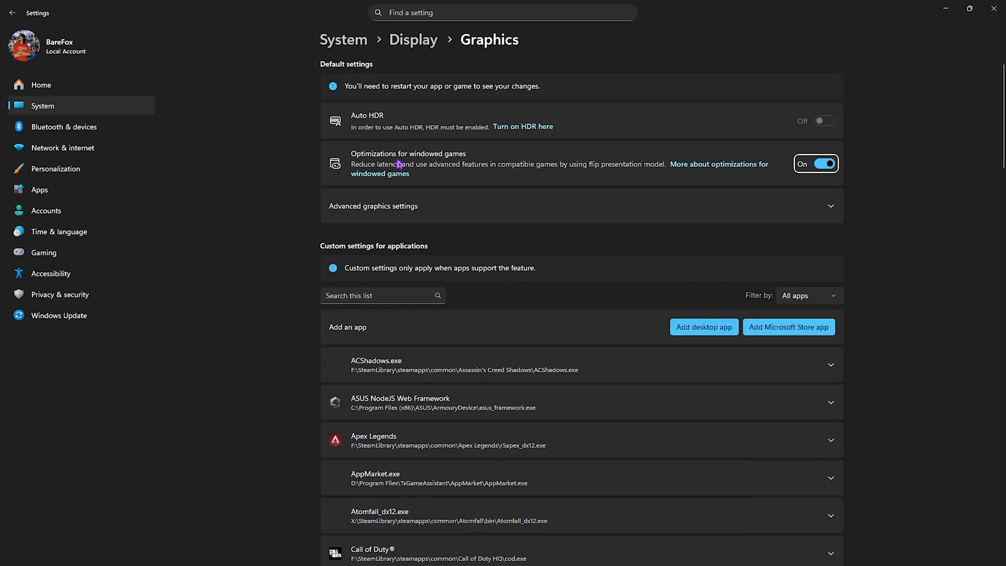
pyautogui.moveTo(367, 171)
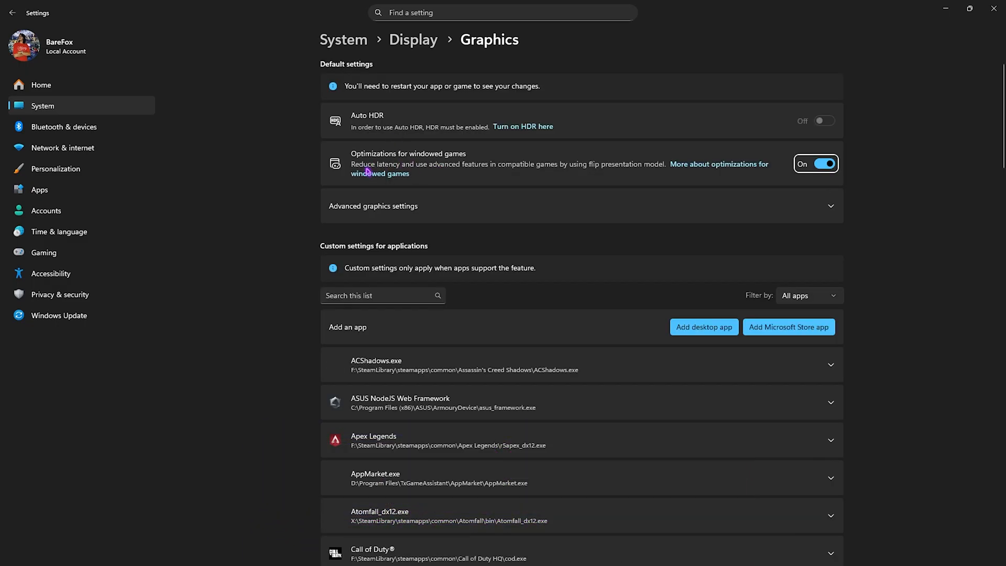
pyautogui.moveTo(438, 207)
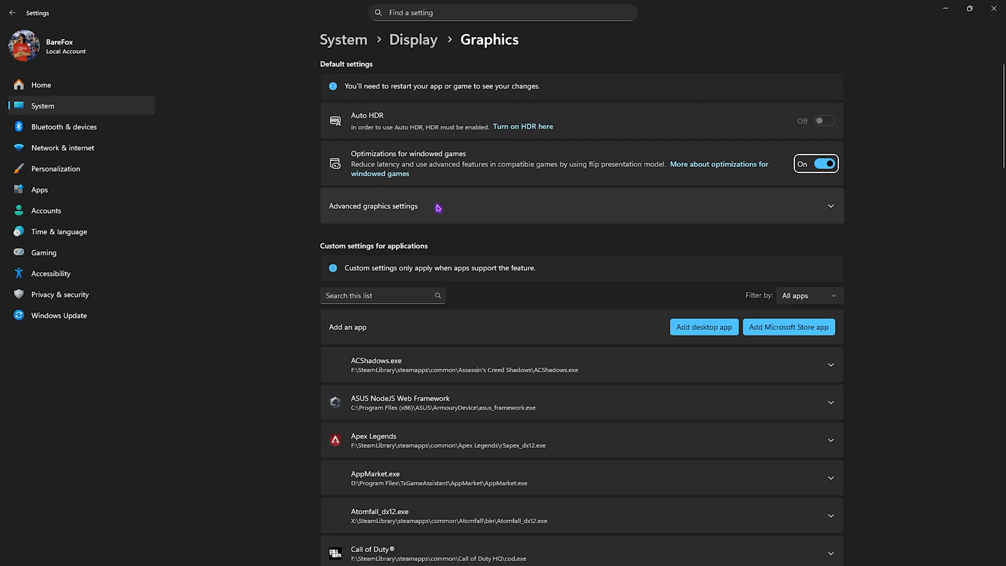
pyautogui.click(373, 206)
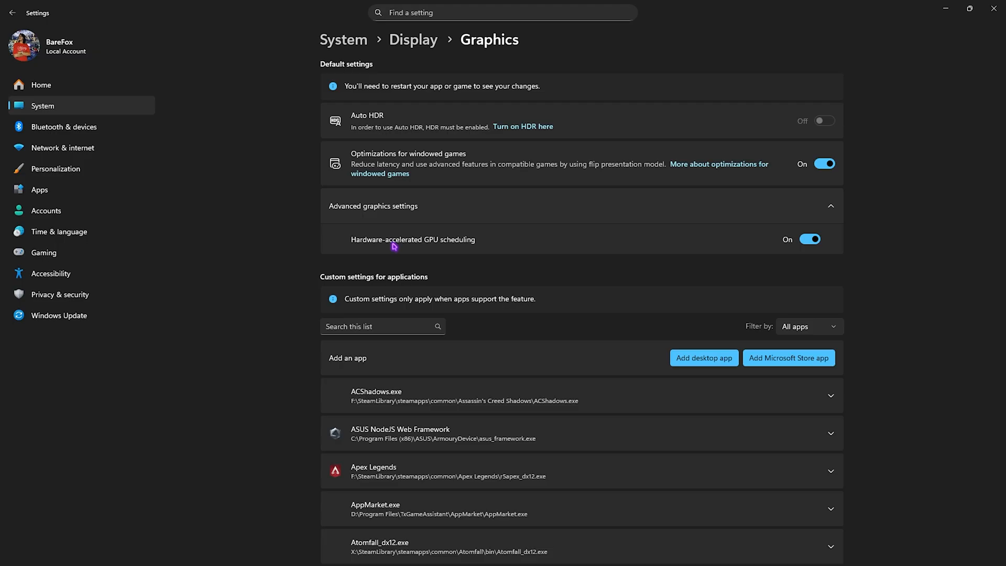
pyautogui.click(704, 358)
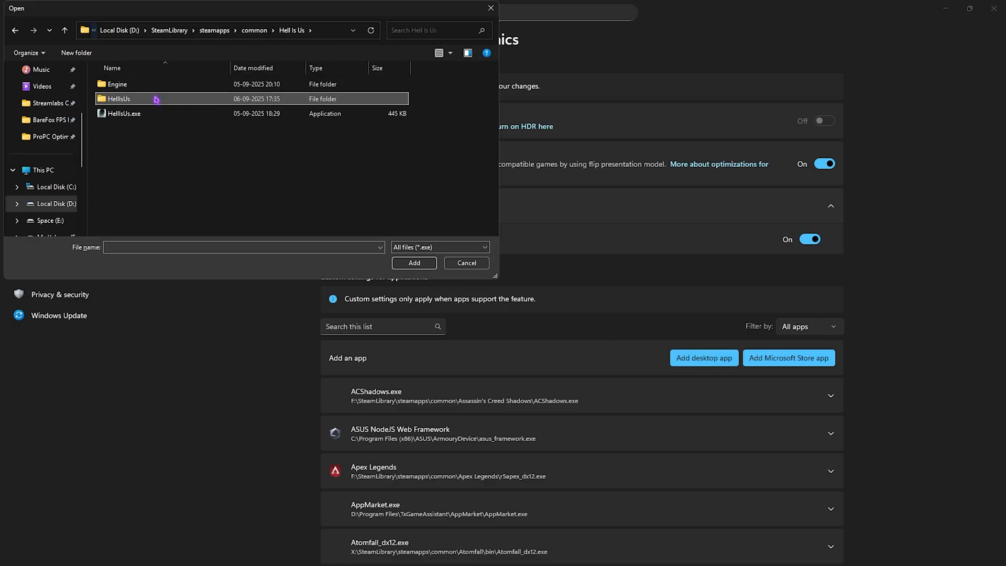
# Add HellIsUs-Win64-Shipping.exe to the list and set its GPU preference to High Performance.
pyautogui.doubleClick(118, 98)
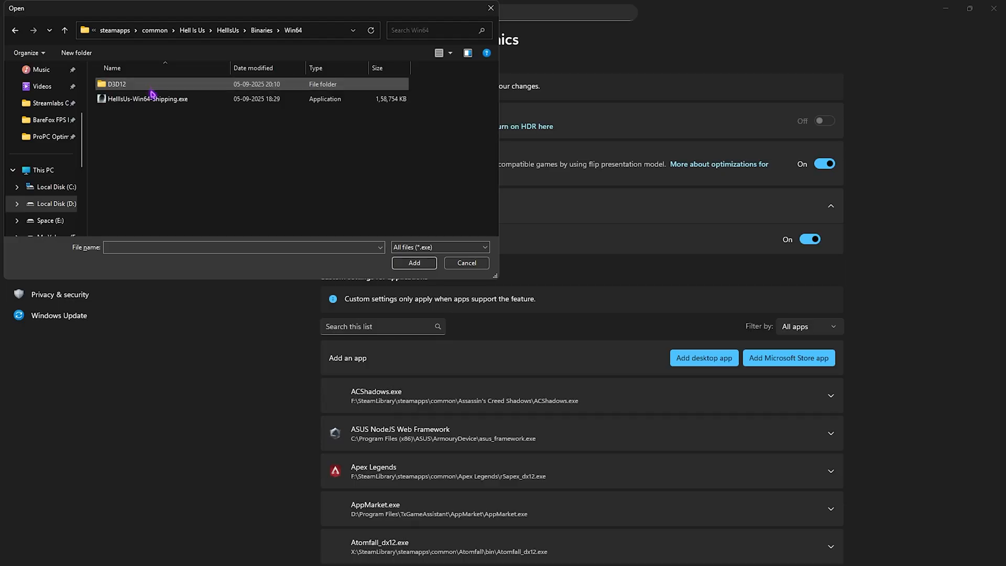
pyautogui.click(146, 99)
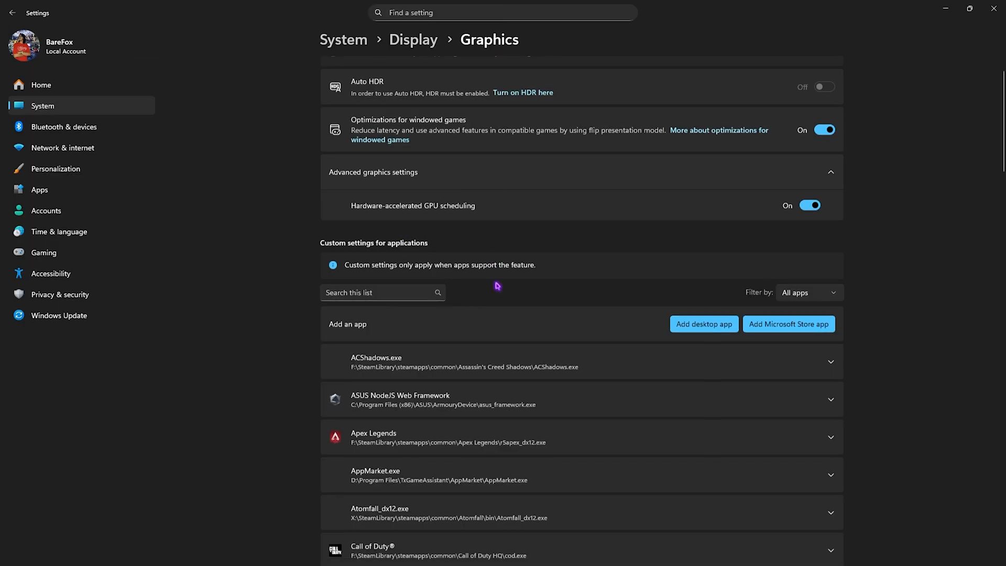
pyautogui.scroll(-3)
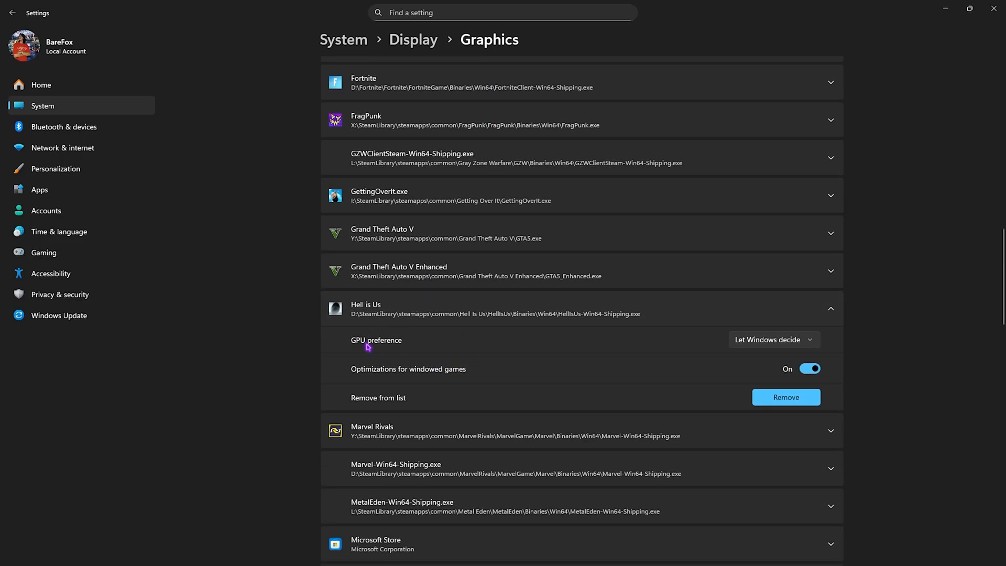
pyautogui.click(774, 338)
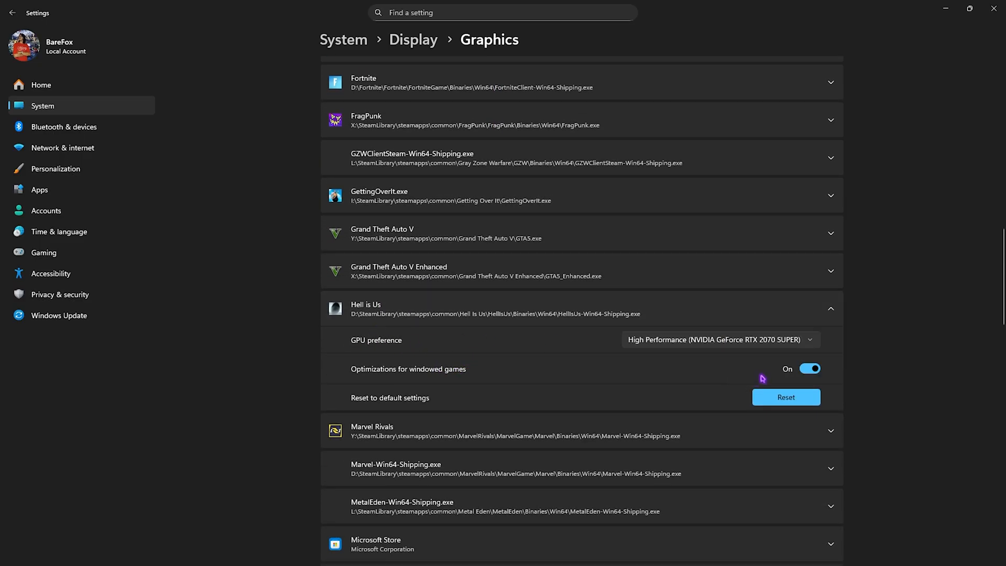
pyautogui.moveTo(494, 391)
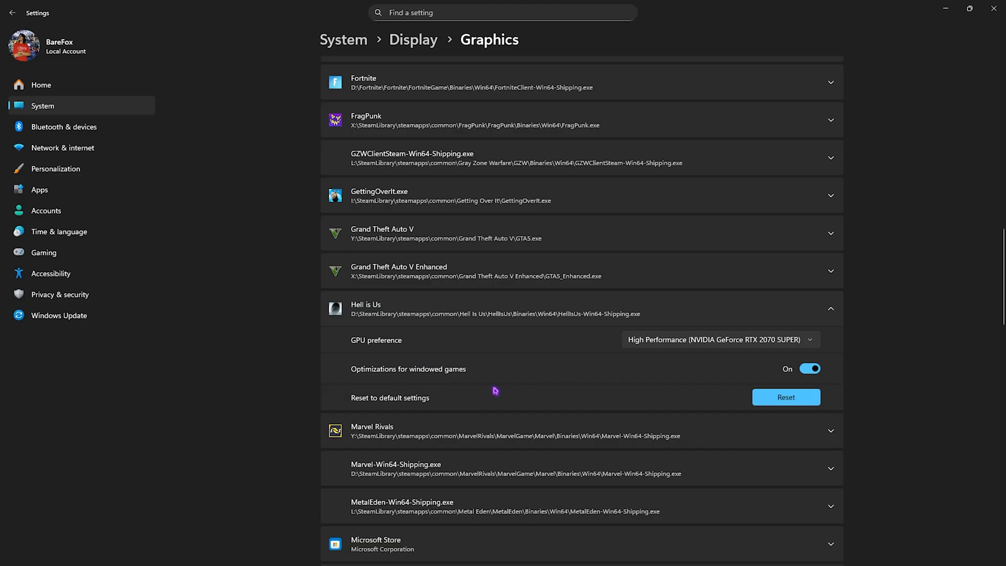
pyautogui.moveTo(457, 366)
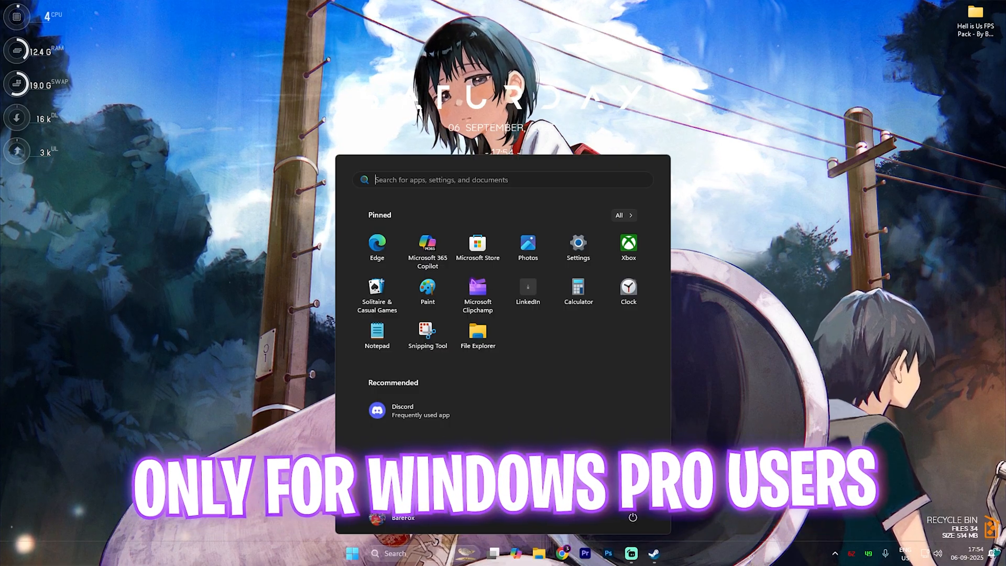
# In Group Policy Editor, reach App Privacy and bring up 'Let Windows apps run in the background' set to Enabled.
pyautogui.write('edi')
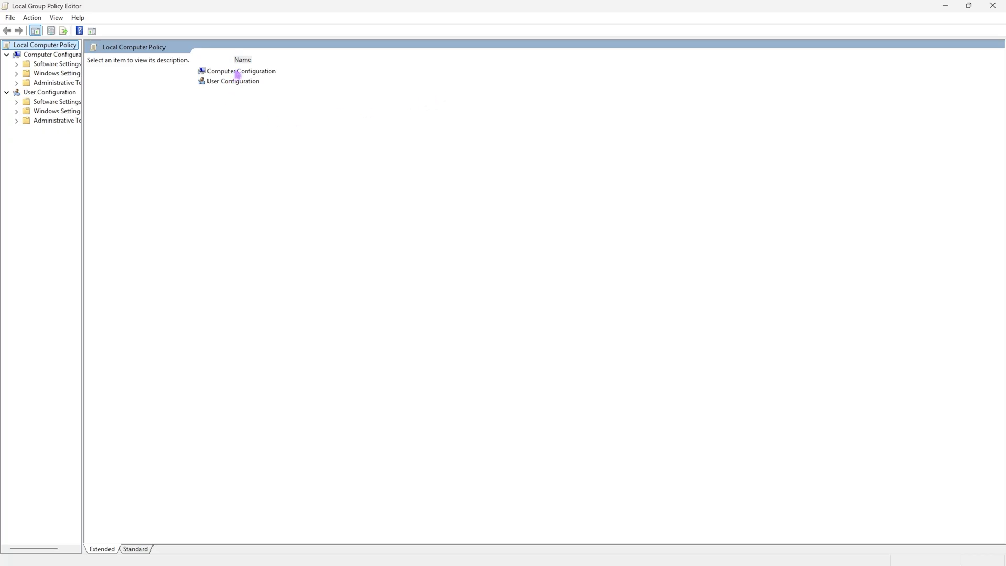
pyautogui.click(58, 81)
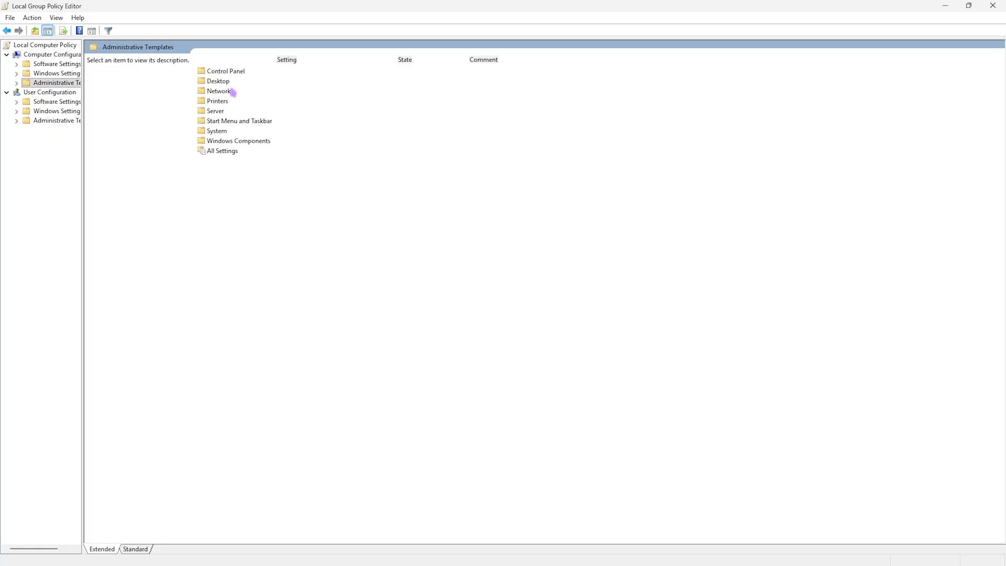
pyautogui.doubleClick(238, 140)
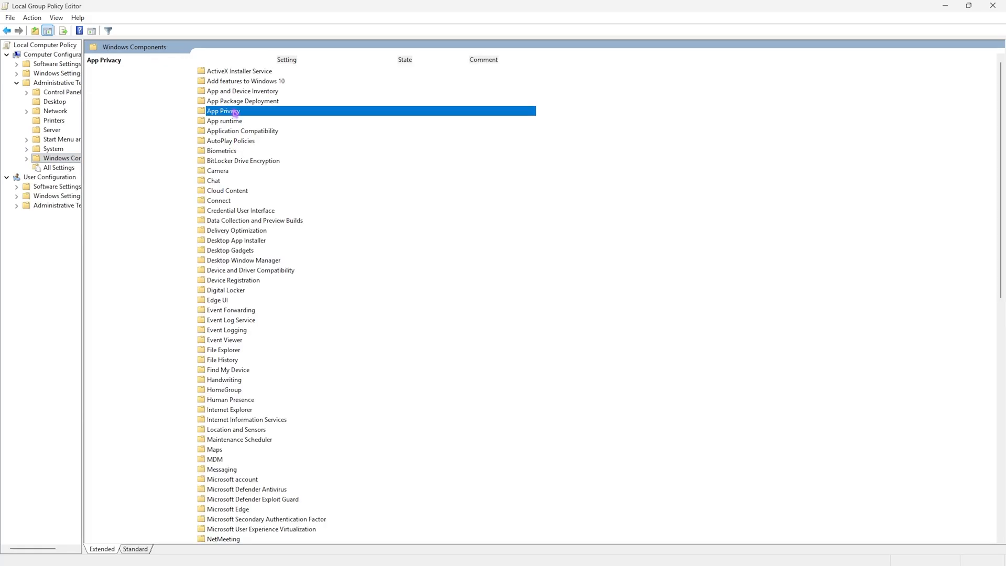
pyautogui.doubleClick(223, 111)
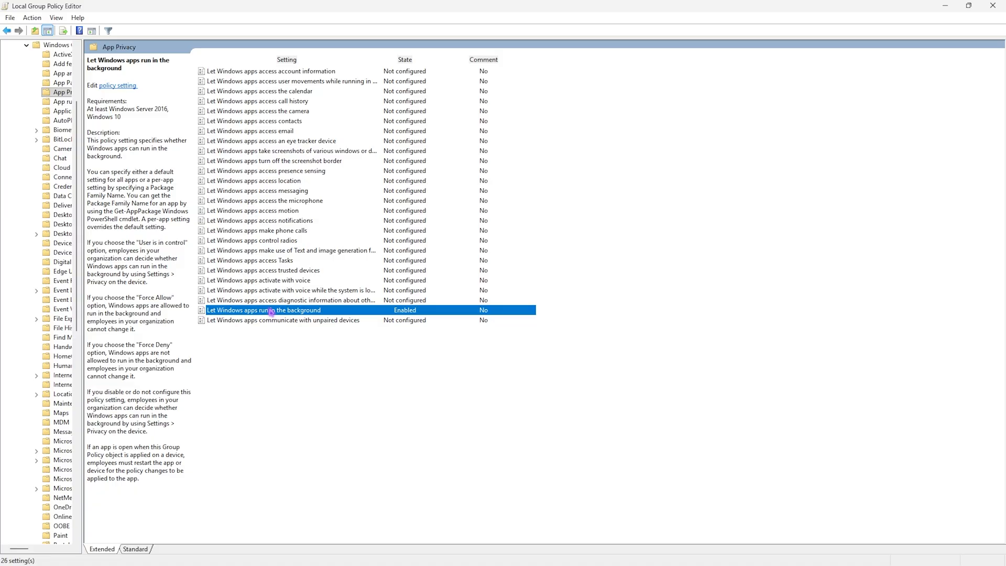
pyautogui.doubleClick(264, 310)
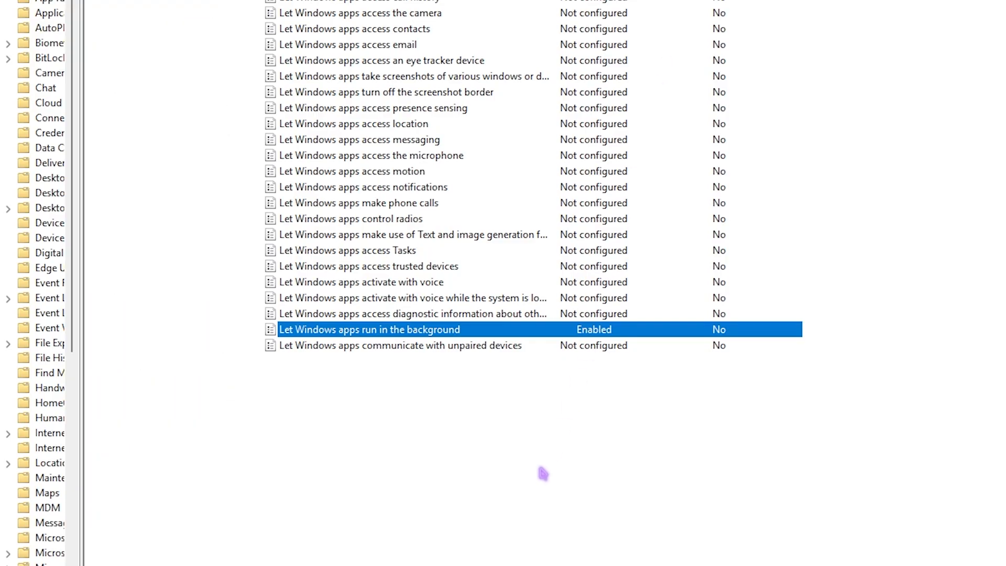
pyautogui.moveTo(674, 379)
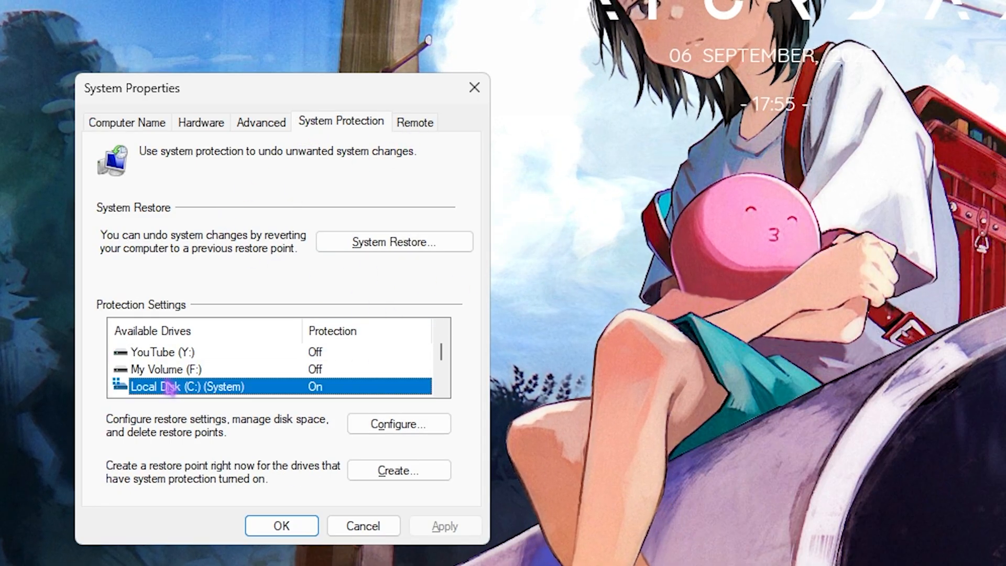
# Create a restore point for the system drive and dismiss the success message.
pyautogui.click(399, 470)
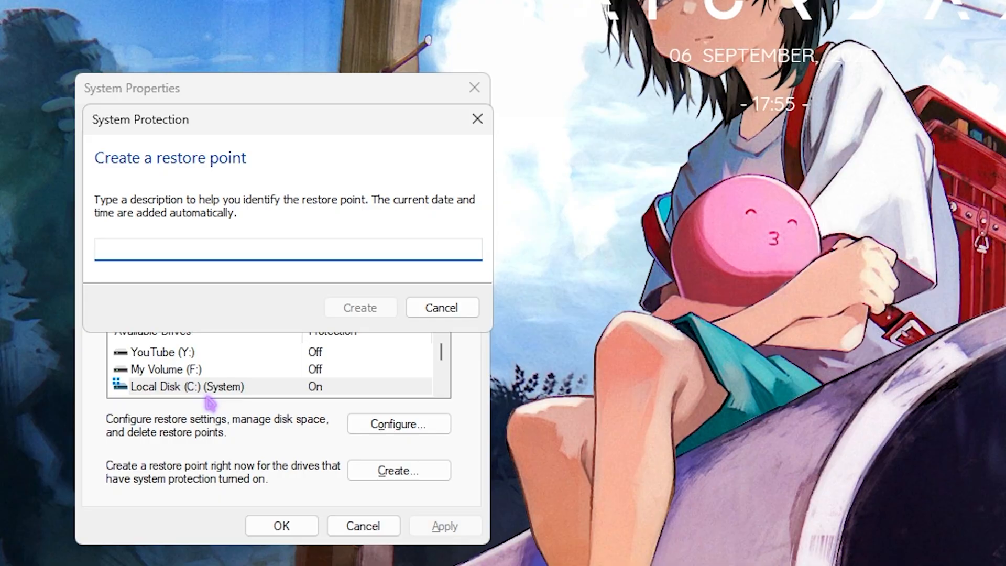
pyautogui.click(441, 307)
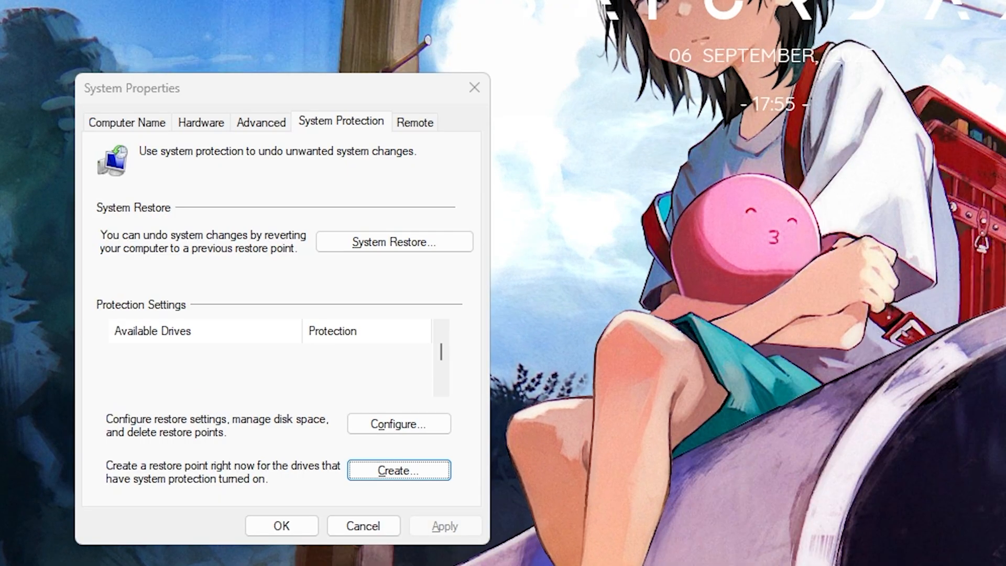
pyautogui.click(398, 471)
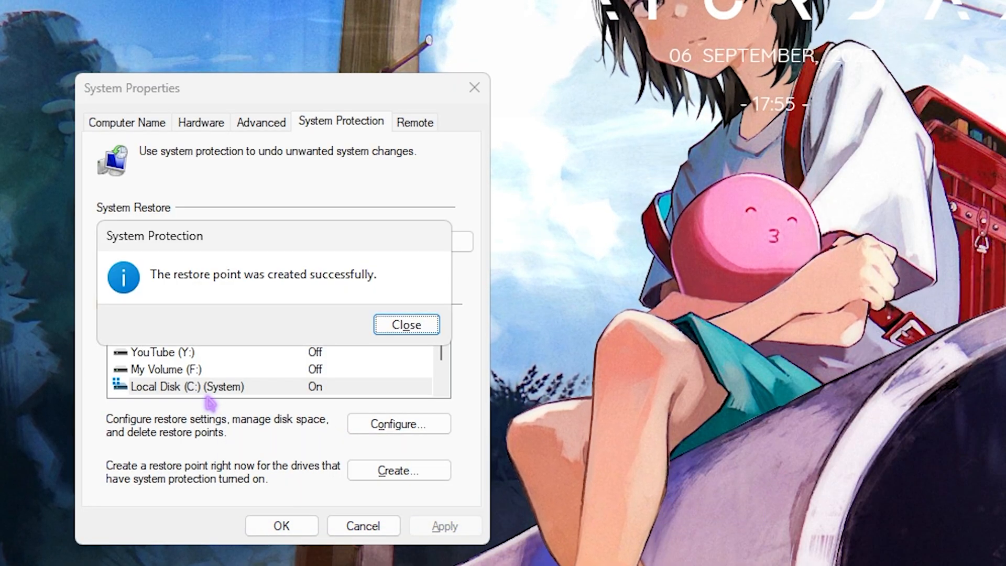
pyautogui.click(406, 324)
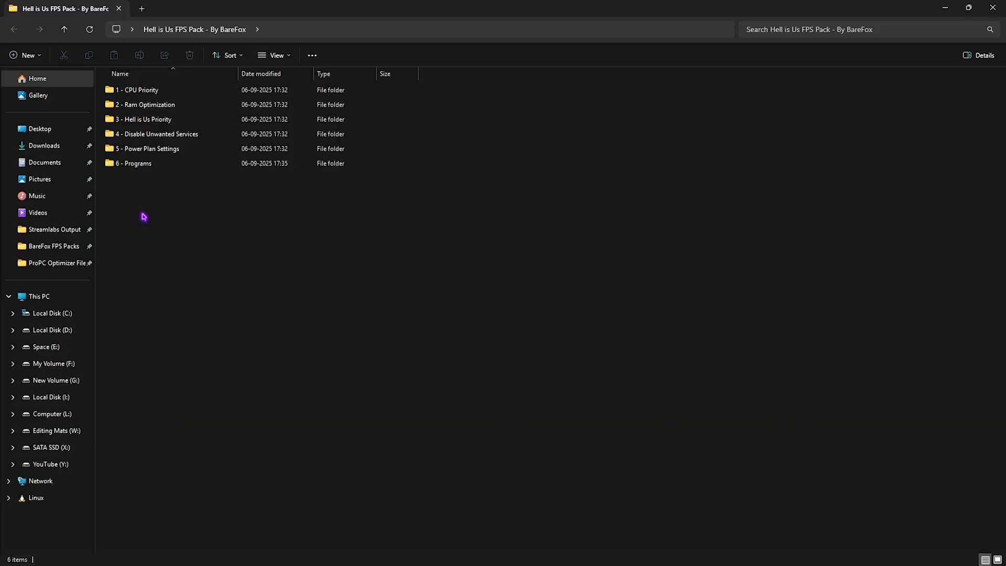
pyautogui.click(137, 90)
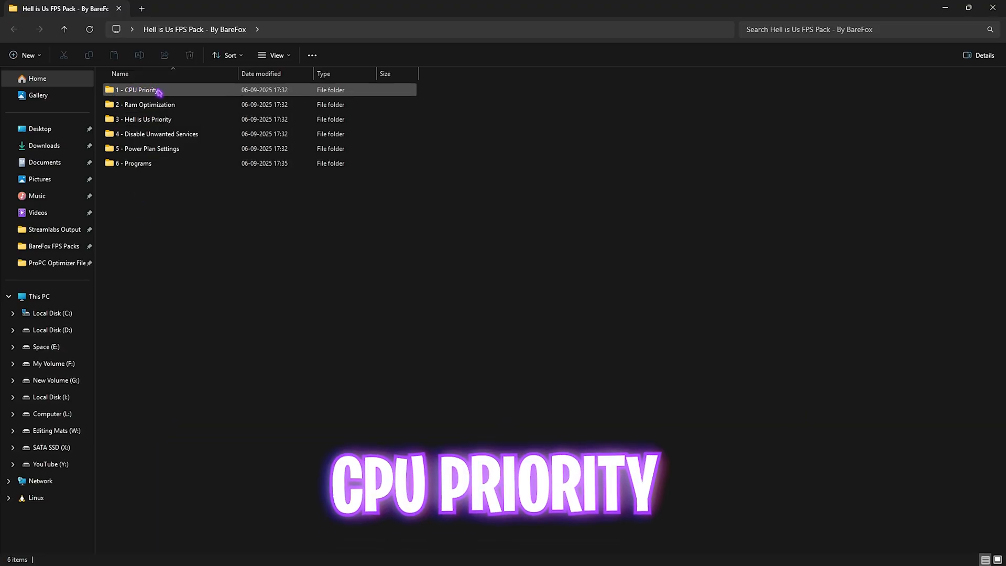
pyautogui.doubleClick(135, 89)
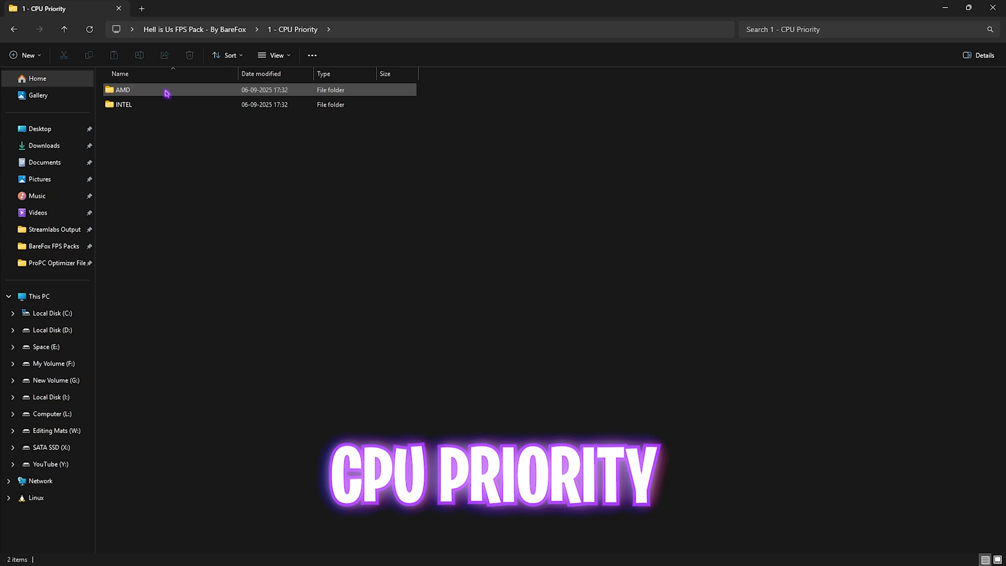
pyautogui.click(160, 90)
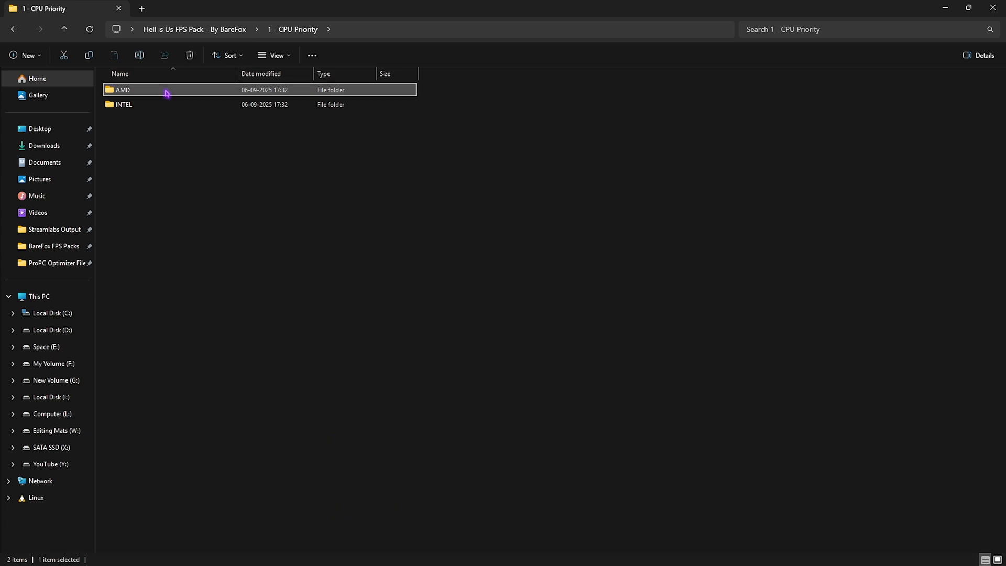
pyautogui.doubleClick(121, 89)
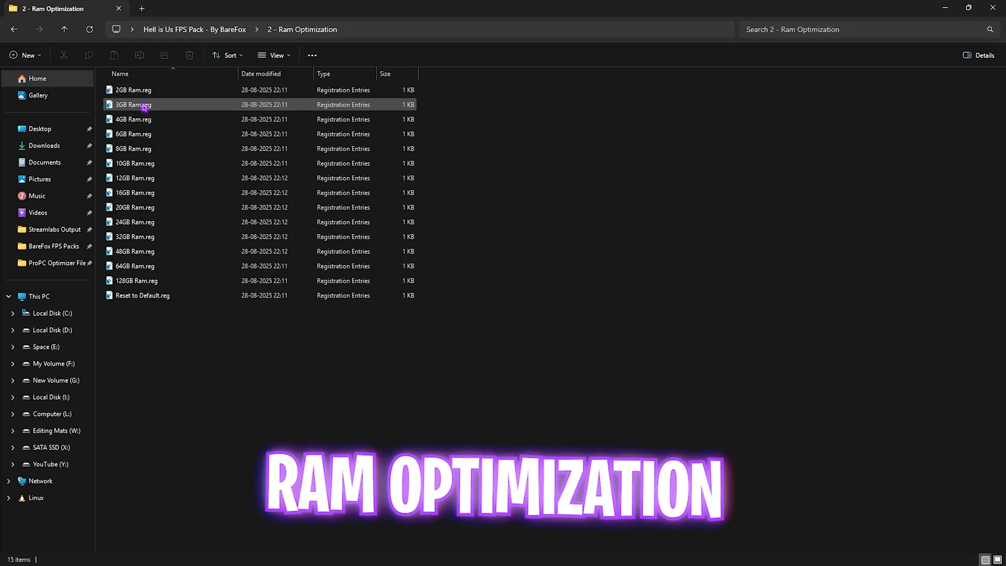
pyautogui.click(133, 133)
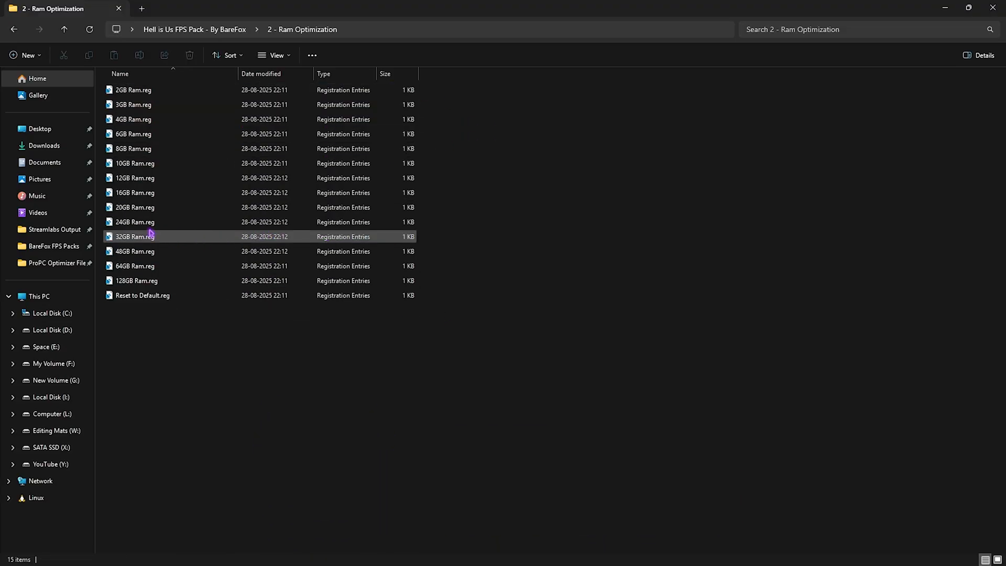
pyautogui.click(134, 236)
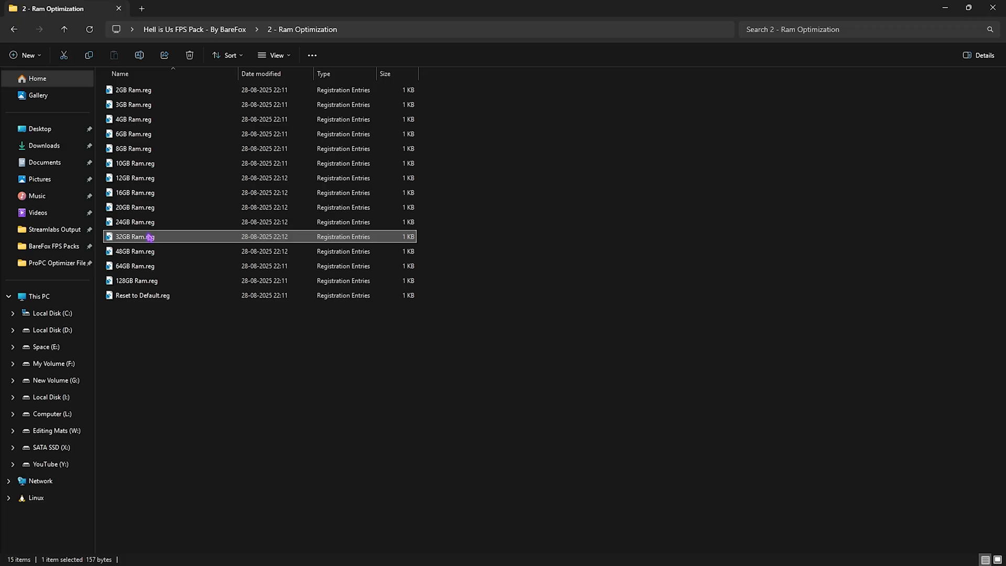
pyautogui.click(143, 296)
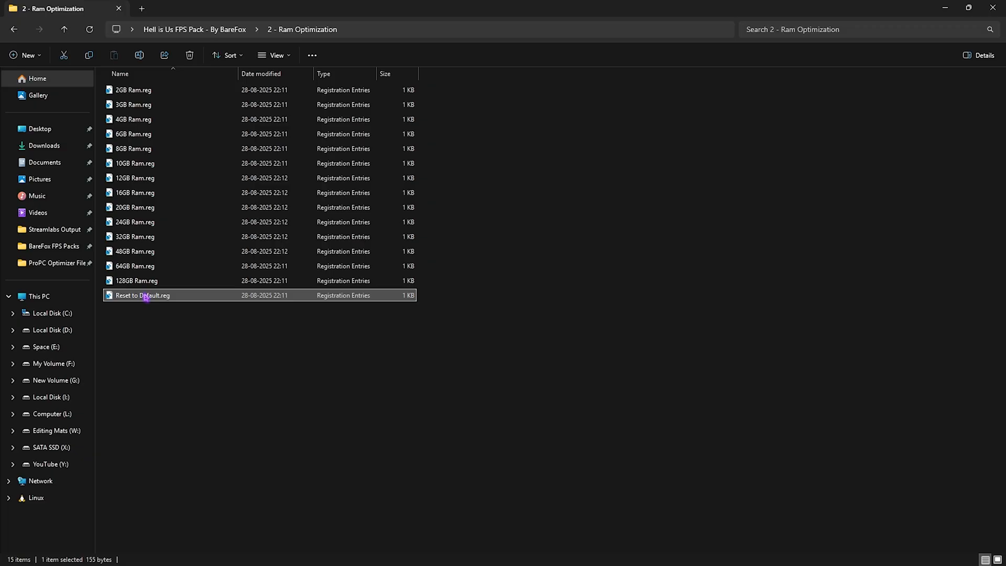
pyautogui.click(64, 30)
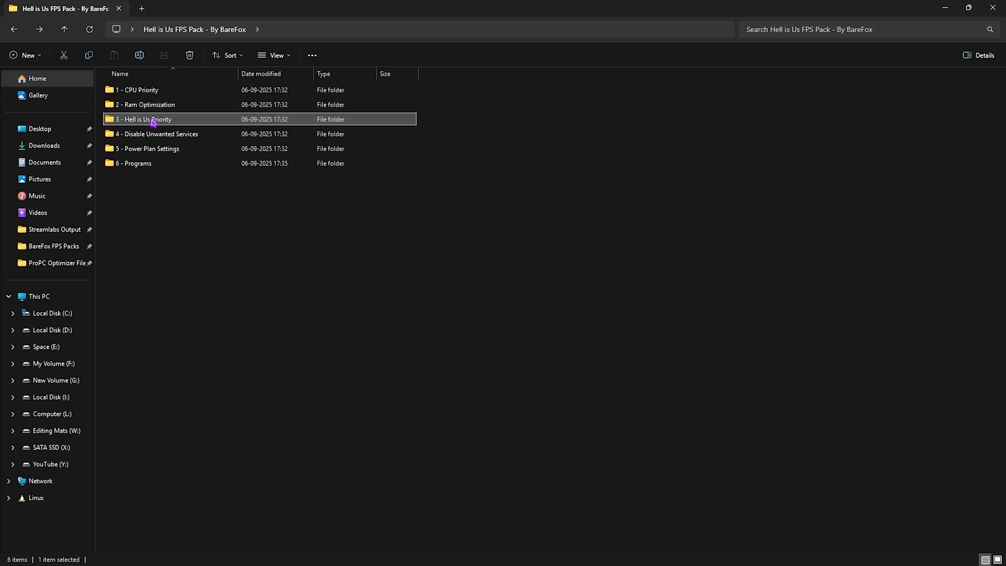
pyautogui.doubleClick(142, 119)
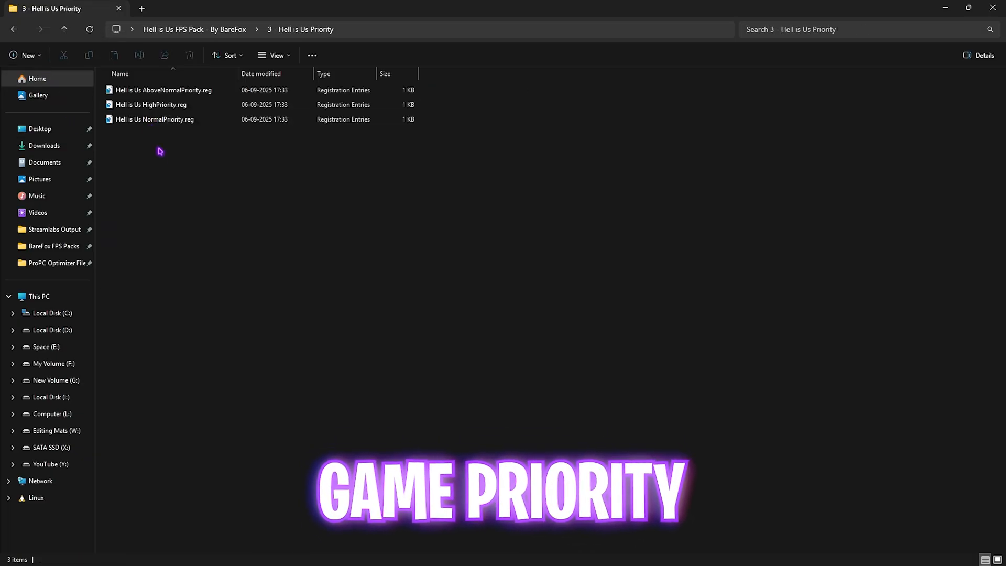
pyautogui.moveTo(186, 164)
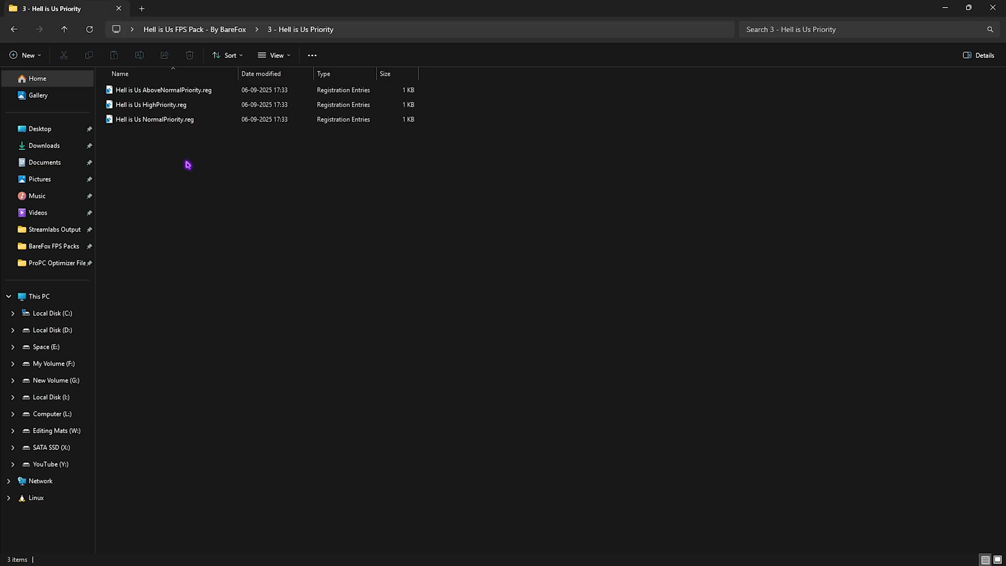
pyautogui.moveTo(14, 30)
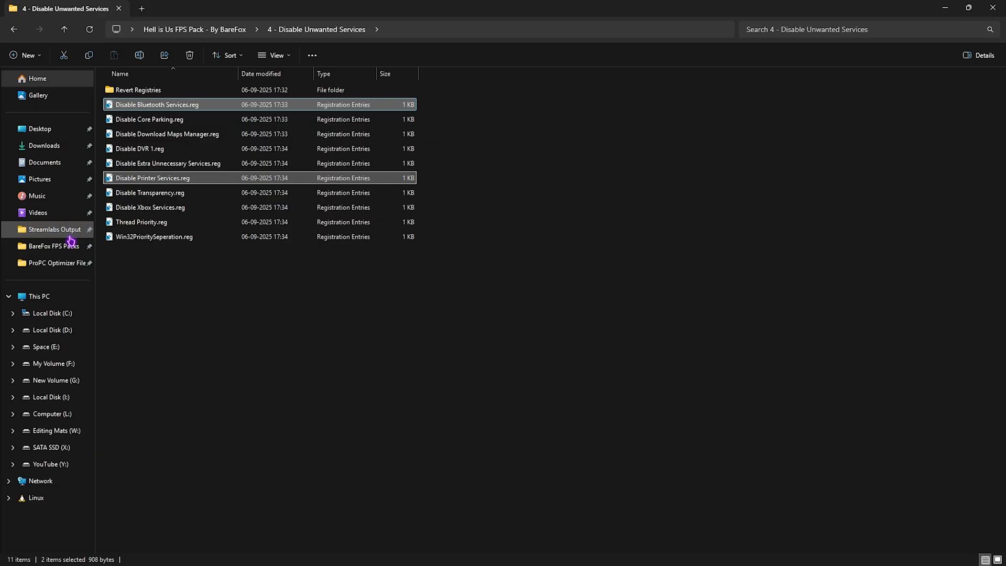
pyautogui.moveTo(214, 206)
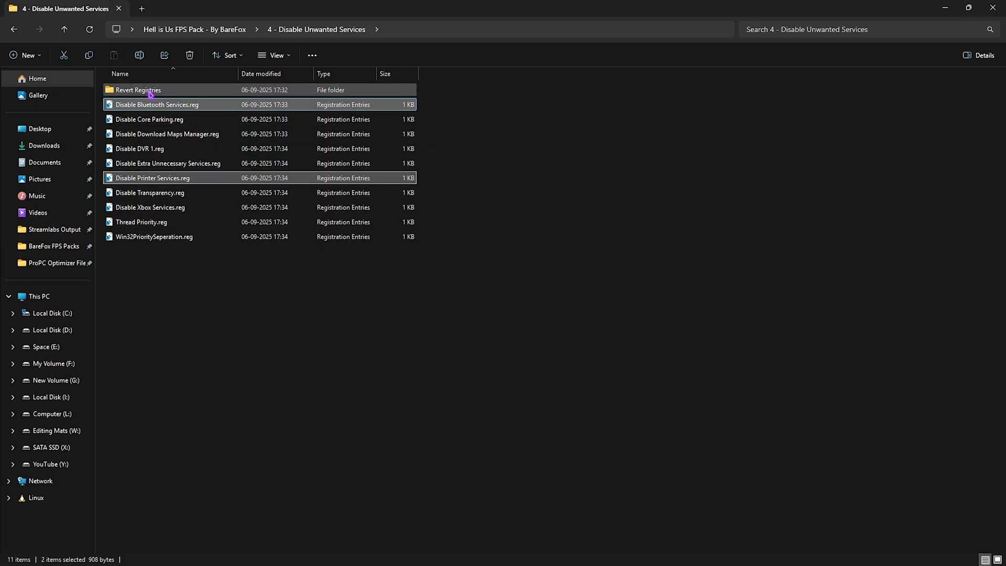
pyautogui.doubleClick(138, 90)
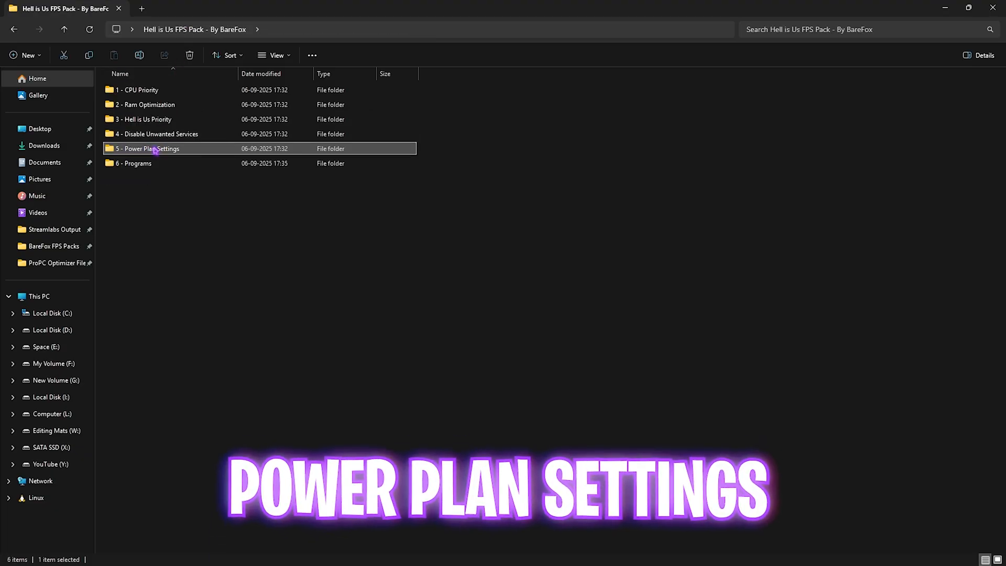
# Run the Ultimate Performance import script as administrator and bring up Power Options from the Power Plans shortcut.
pyautogui.doubleClick(148, 148)
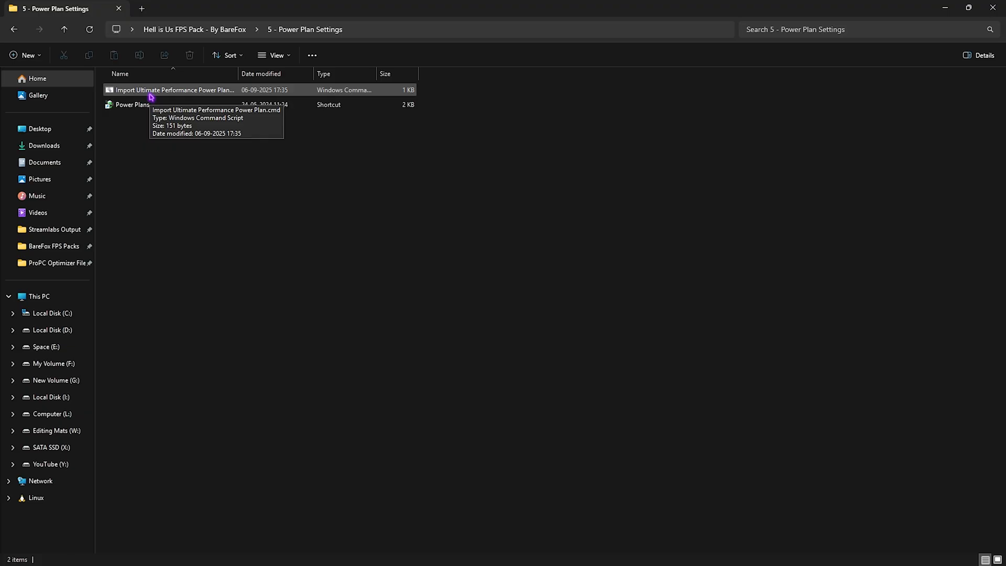
pyautogui.click(173, 90)
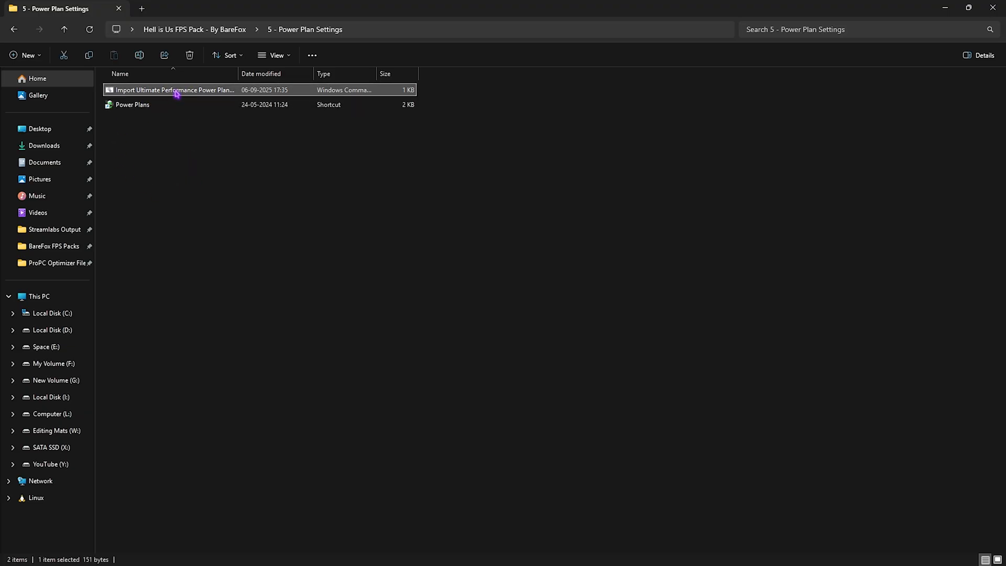
pyautogui.rightClick(173, 90)
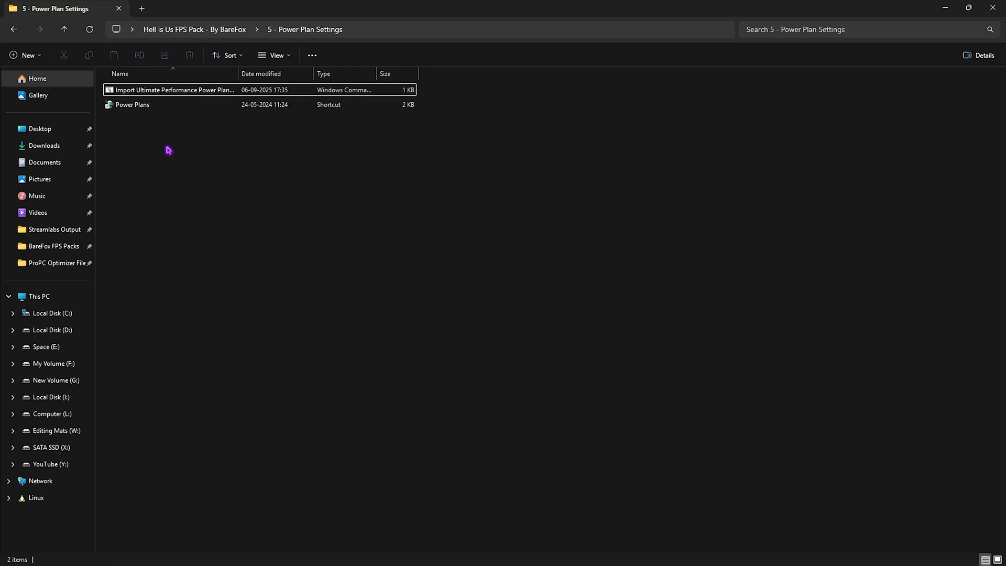
pyautogui.click(132, 105)
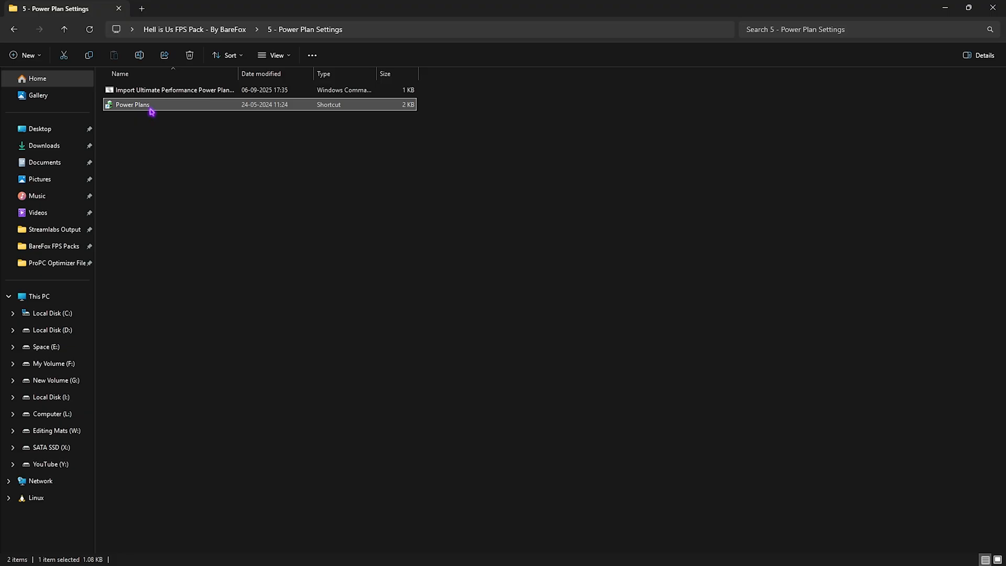
pyautogui.doubleClick(132, 105)
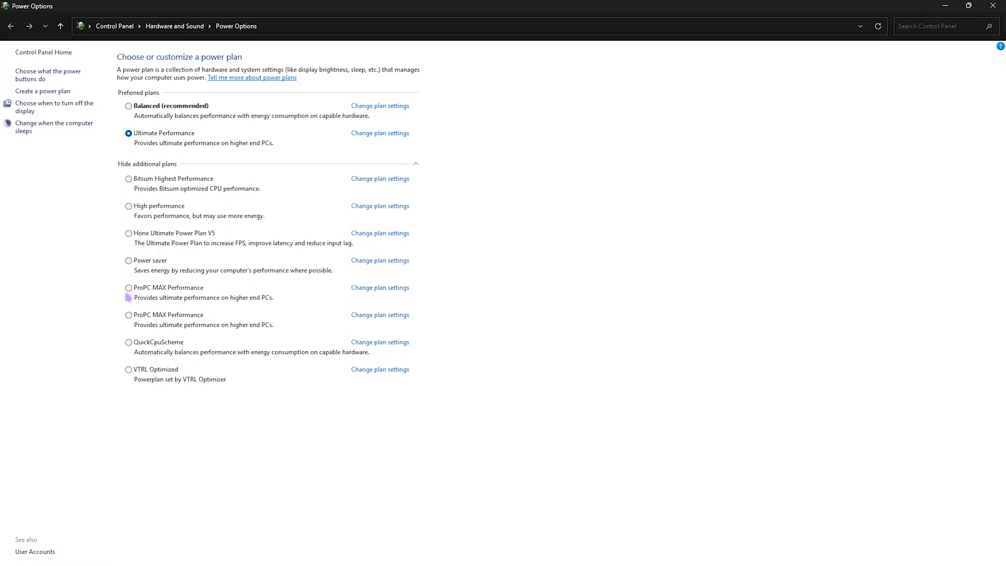
pyautogui.moveTo(128, 368)
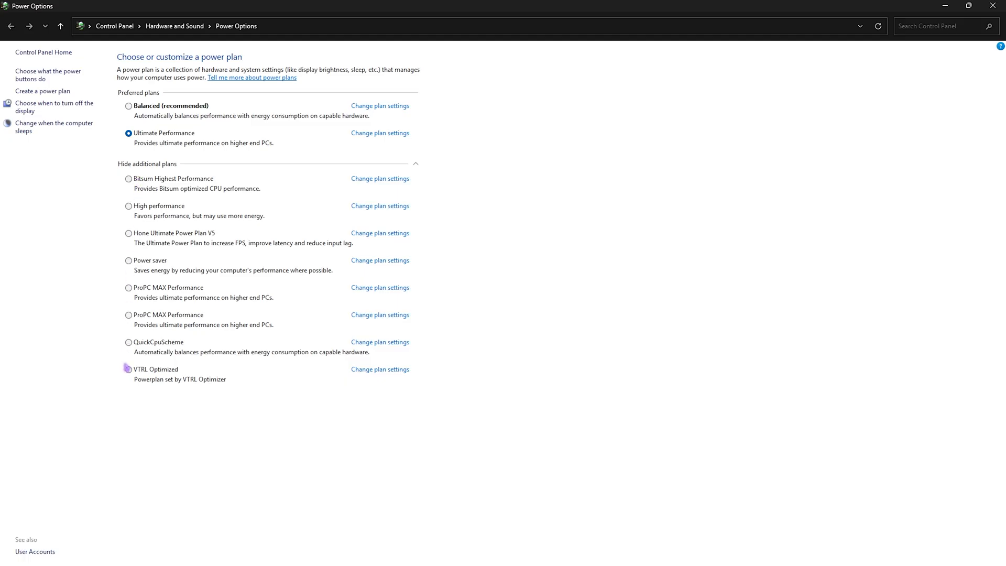
pyautogui.moveTo(539, 199)
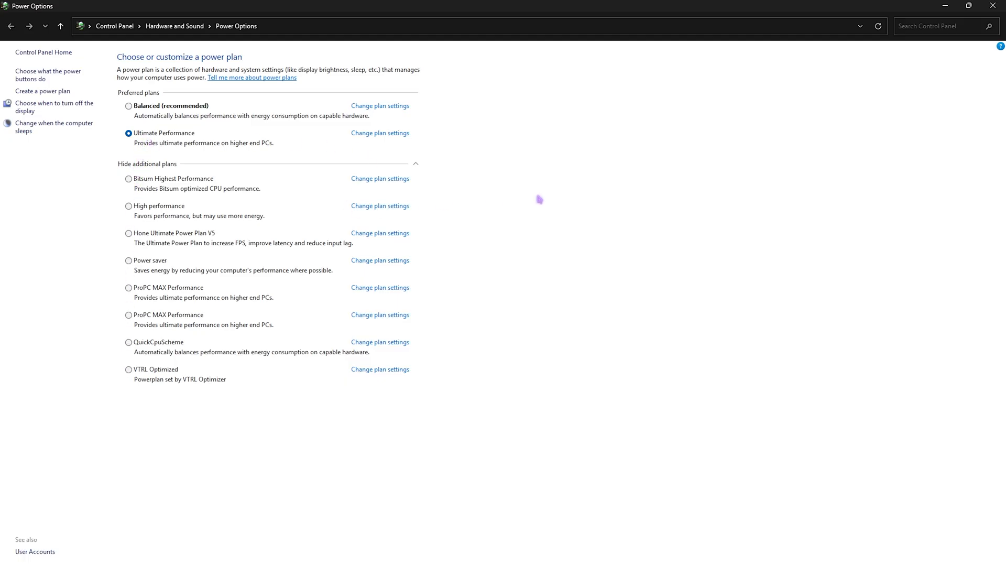
pyautogui.moveTo(536, 204)
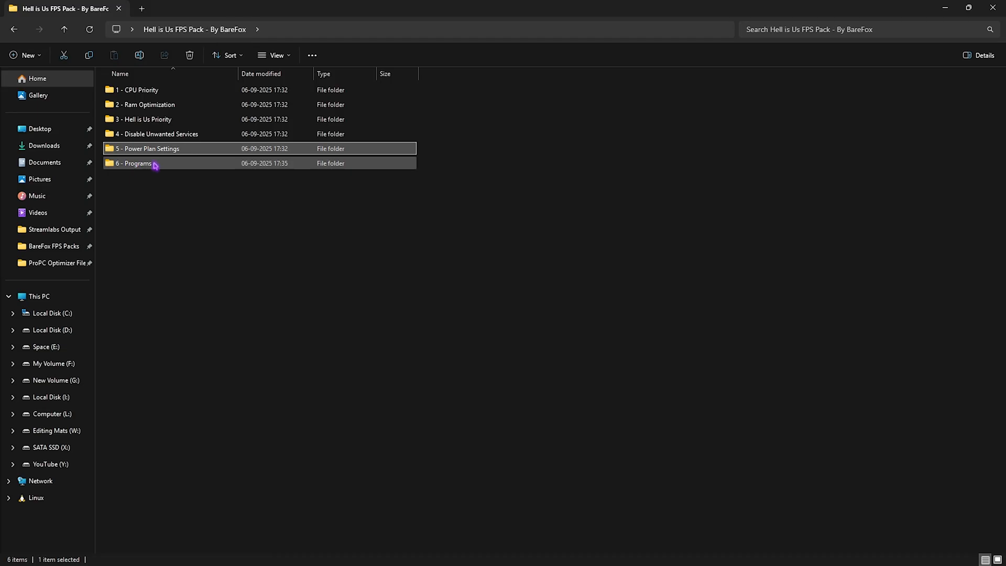
# From the 6 - Programs folder, run Clean Temporary Files.bat as administrator.
pyautogui.doubleClick(135, 163)
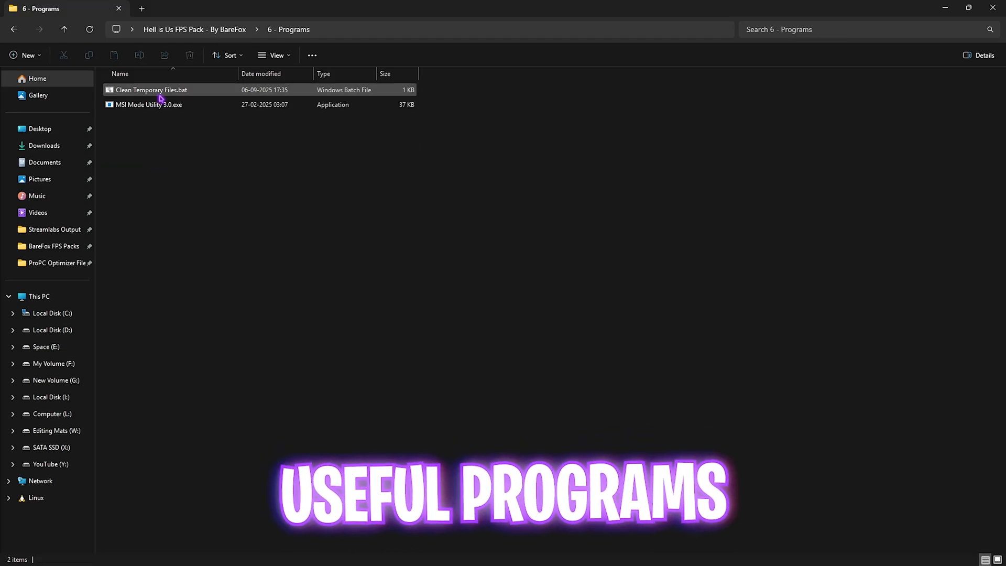
pyautogui.rightClick(151, 90)
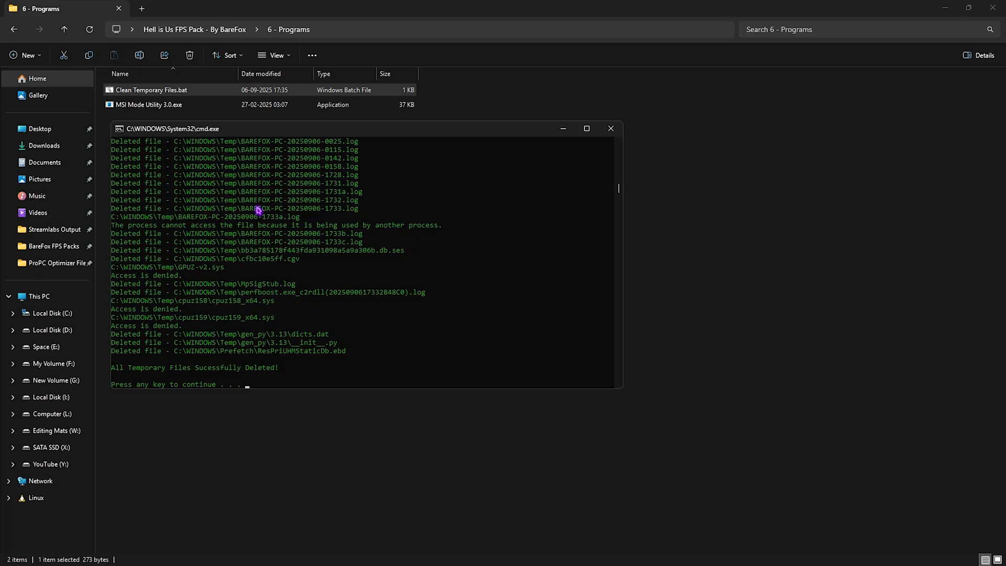
pyautogui.moveTo(548, 177)
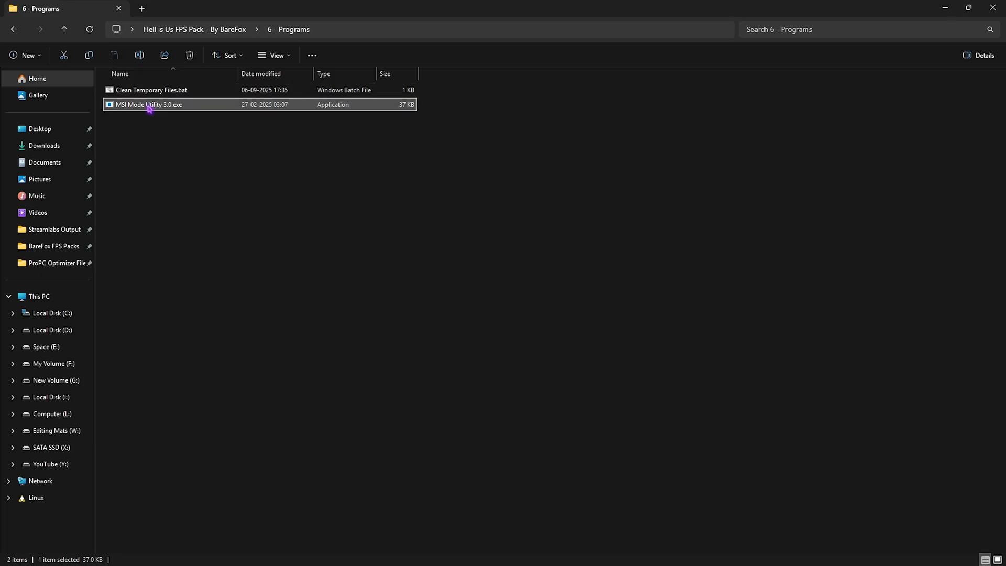
# Launch MSI mode utility as administrator and enable MSI with High priority for the RTX 2070 SUPER.
pyautogui.rightClick(148, 105)
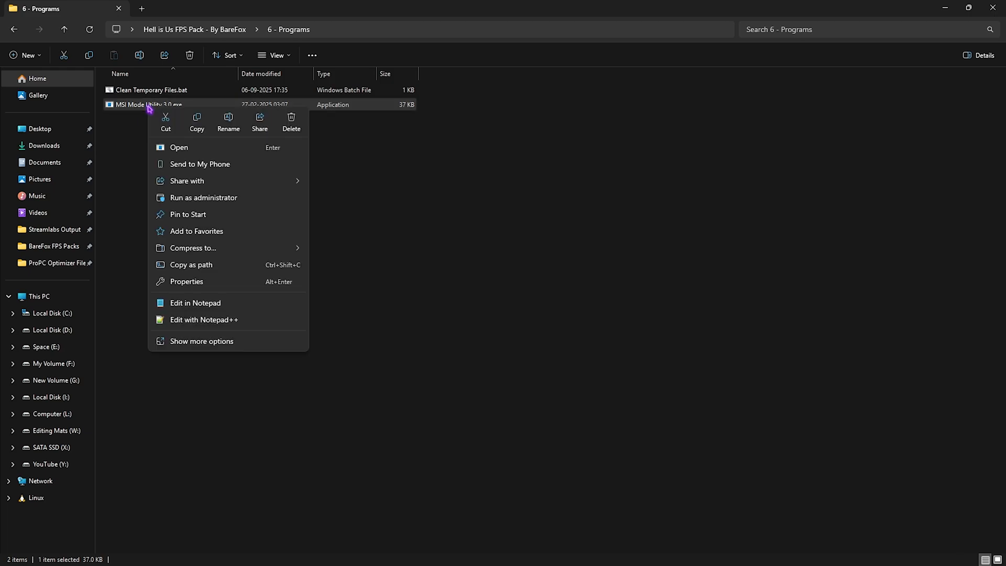
pyautogui.click(178, 146)
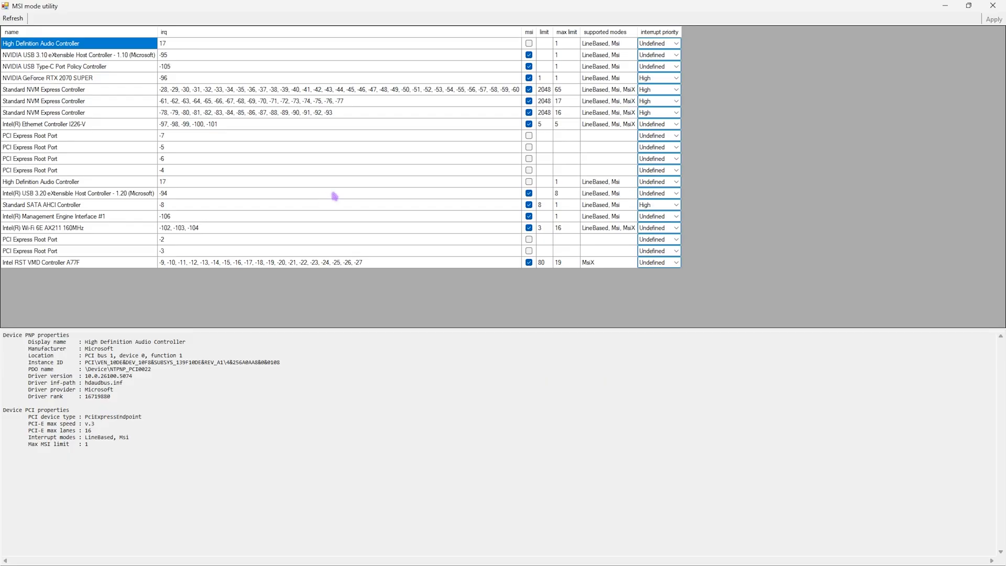
pyautogui.click(64, 77)
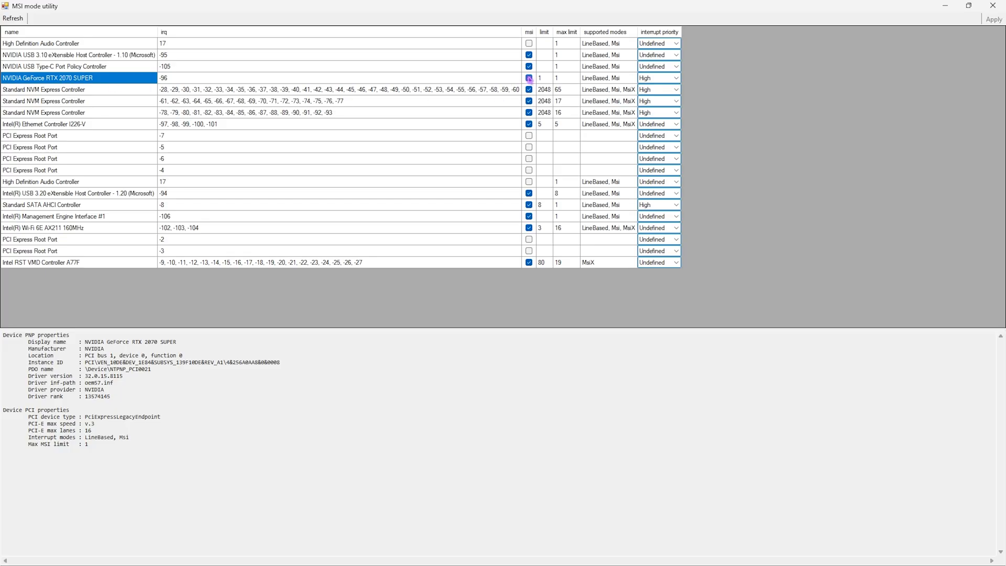
pyautogui.click(528, 77)
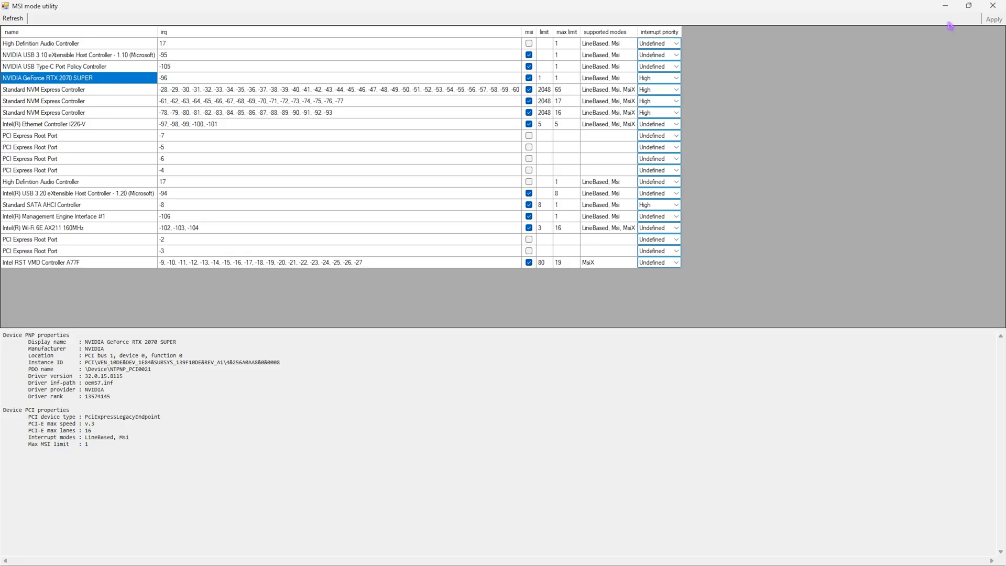
pyautogui.moveTo(901, 60)
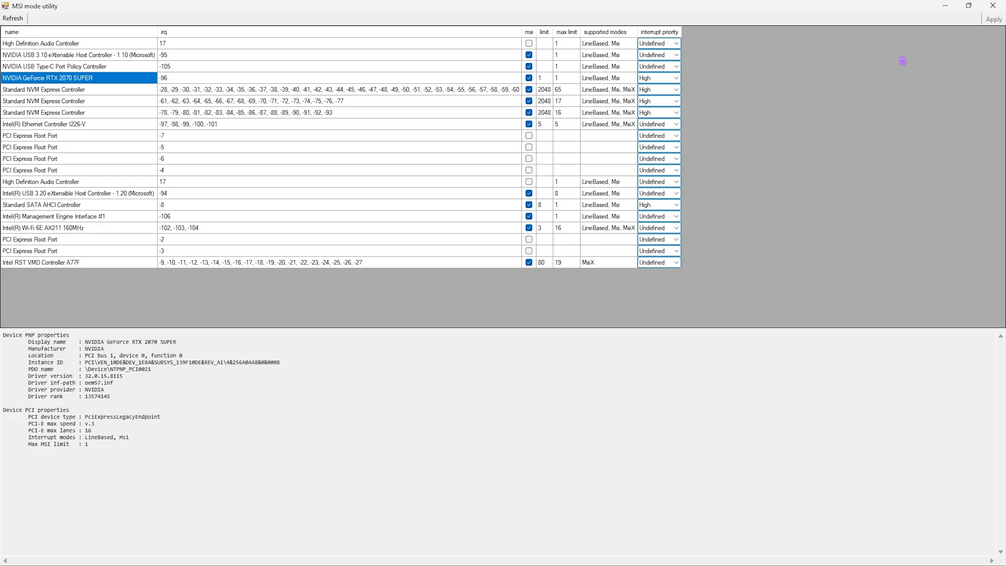
pyautogui.moveTo(710, 122)
pyautogui.write('d')
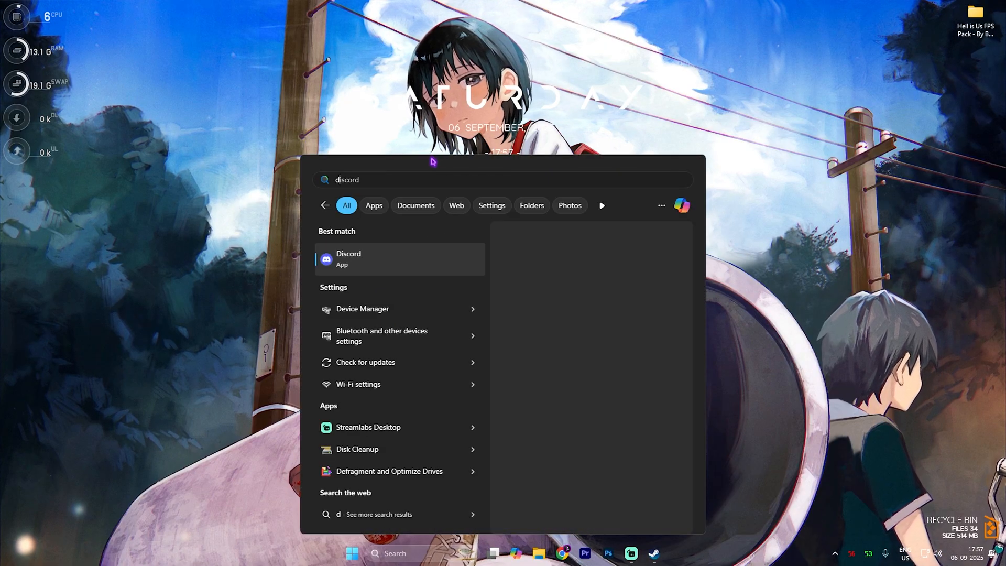
# Run Disk Cleanup on C: and include DirectX Shader Cache and Delivery Optimization Files.
pyautogui.click(356, 449)
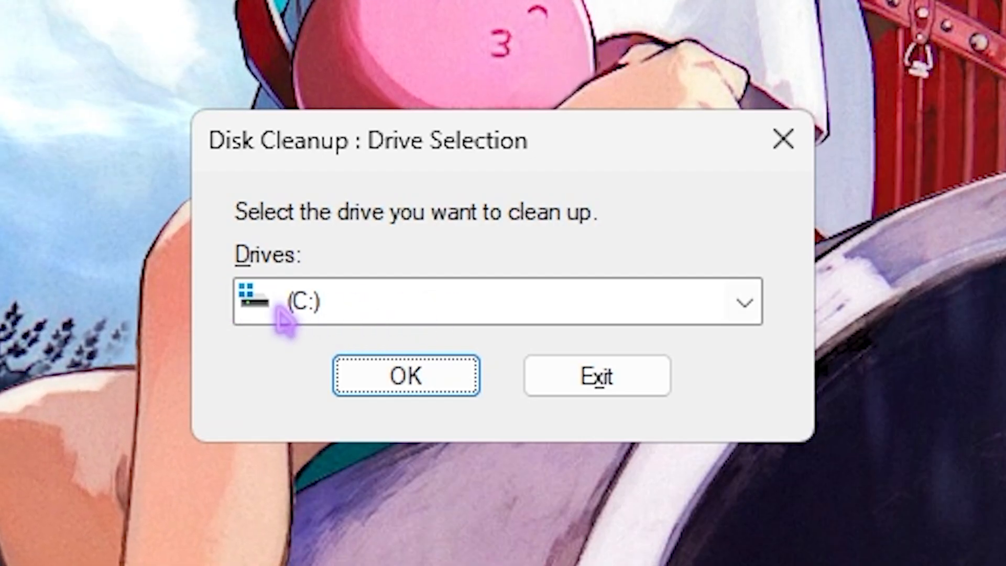
pyautogui.click(406, 375)
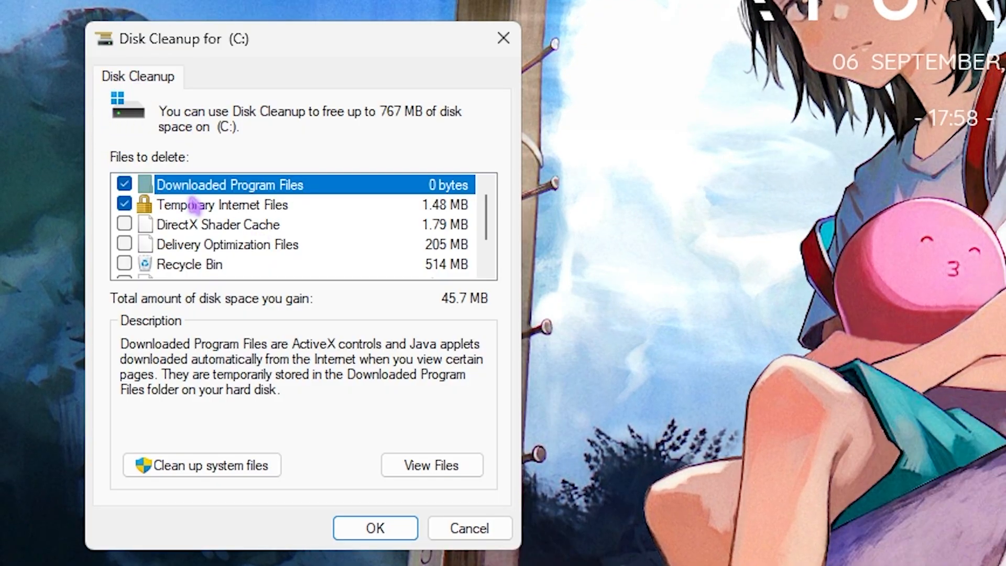
pyautogui.click(125, 224)
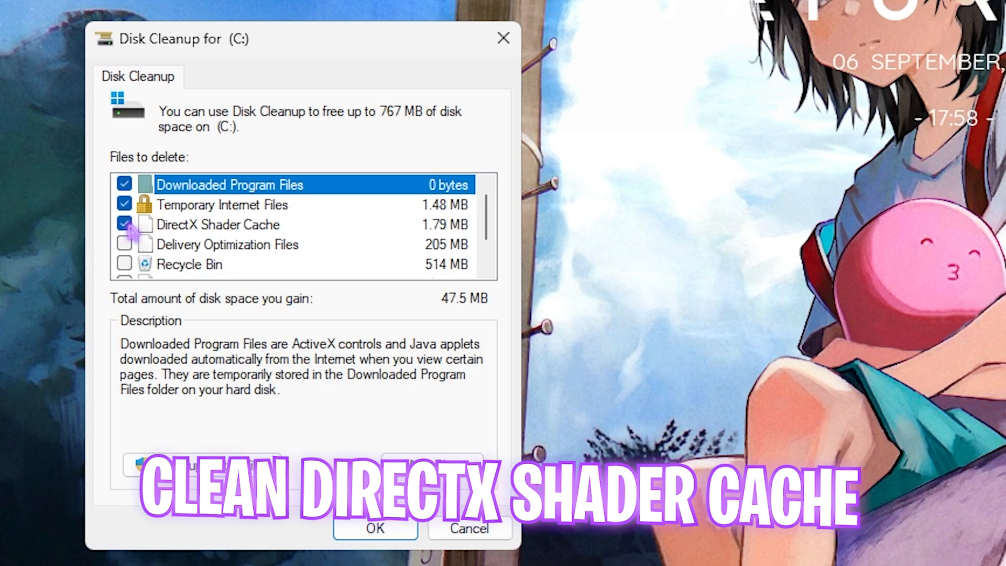
pyautogui.click(125, 244)
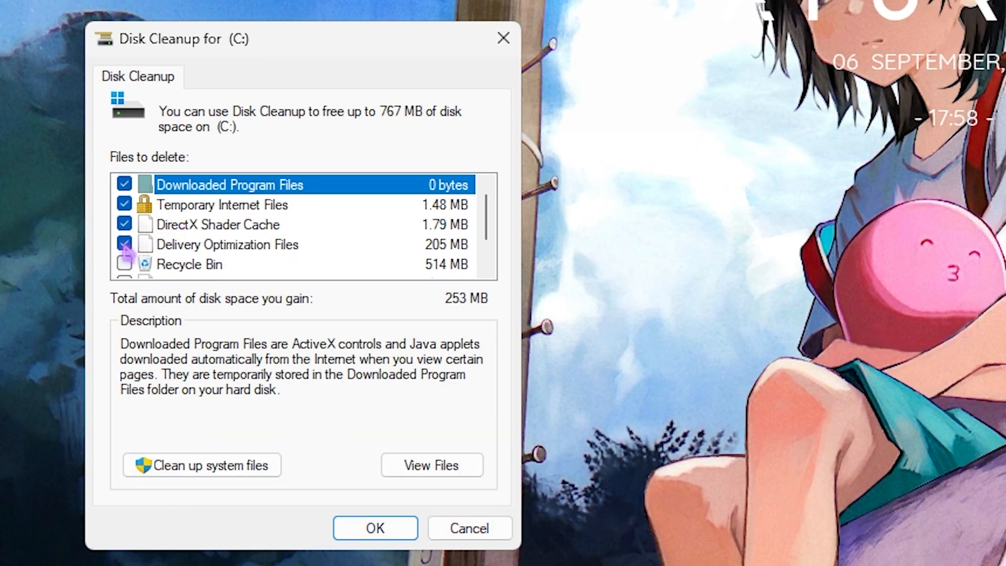
# Also include temporary files, review the shader cache description and start deleting the chosen files.
pyautogui.scroll(-3)
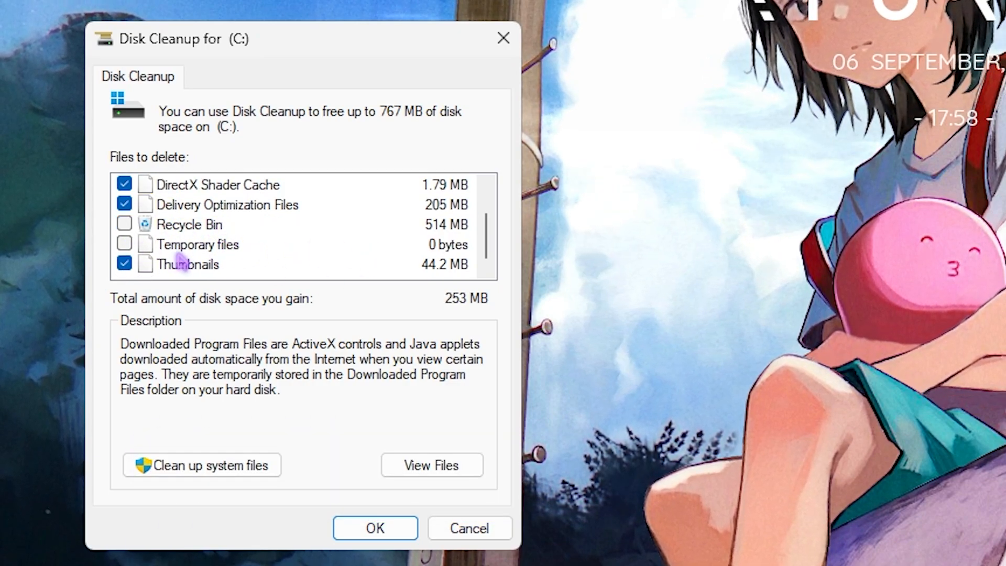
pyautogui.click(124, 225)
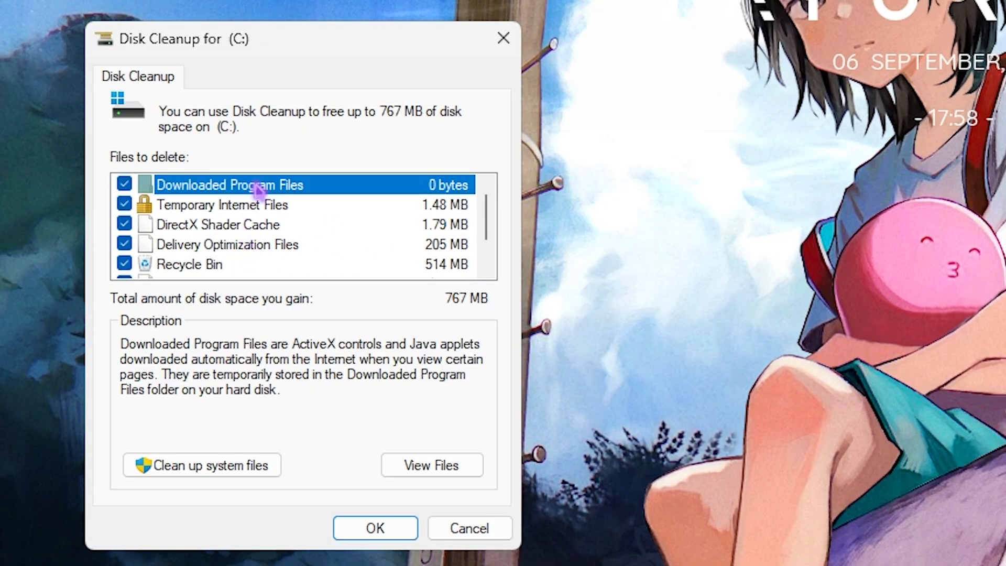
pyautogui.moveTo(218, 229)
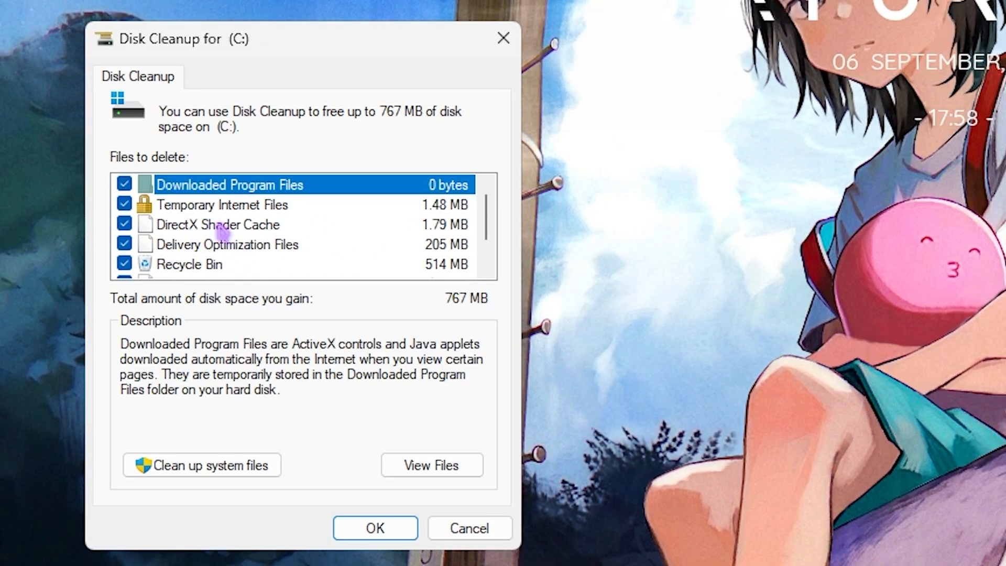
pyautogui.click(218, 224)
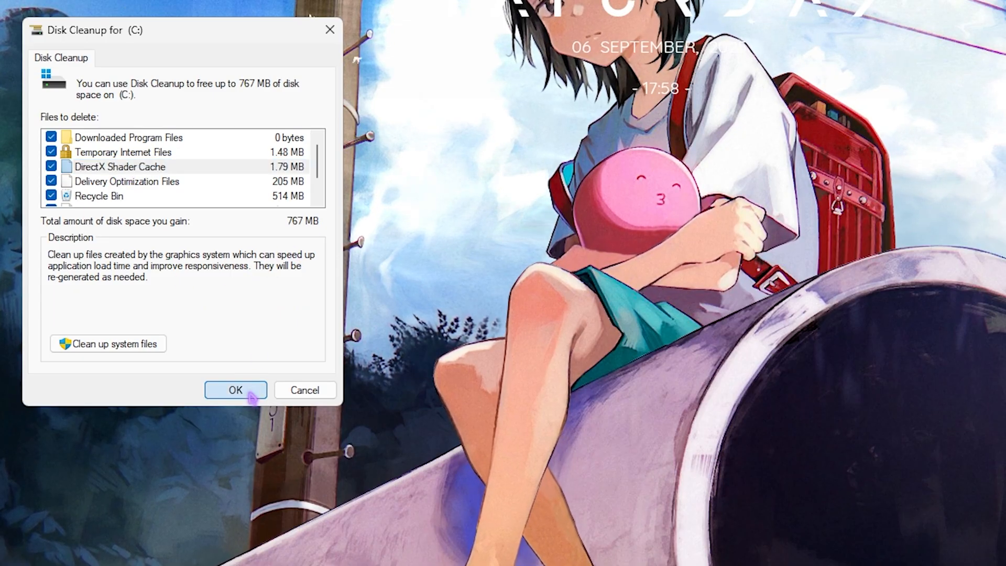
pyautogui.click(235, 390)
pyautogui.write('adjus')
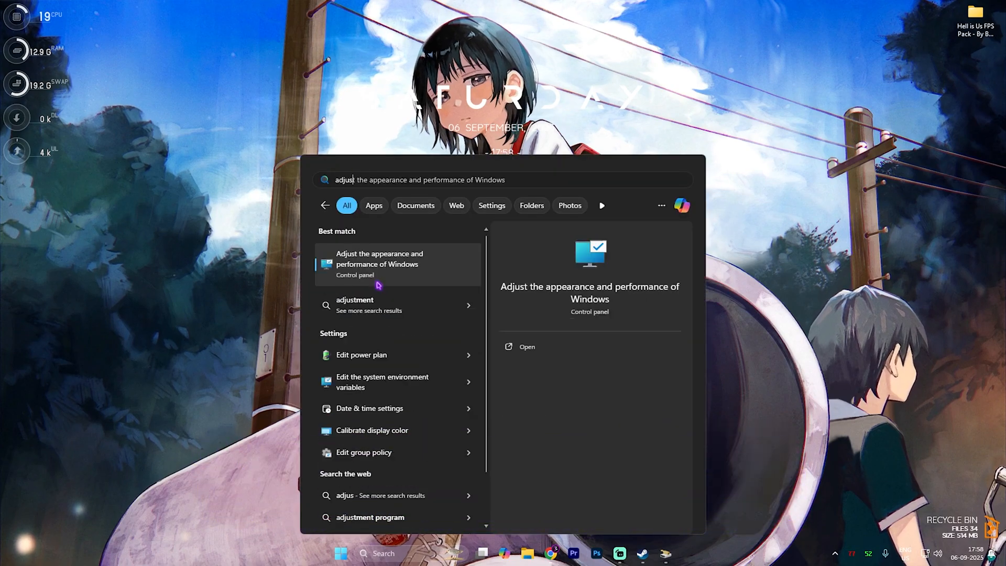
# In Performance Options set custom visual effects and go to Advanced for virtual memory (1361 MB).
pyautogui.click(526, 347)
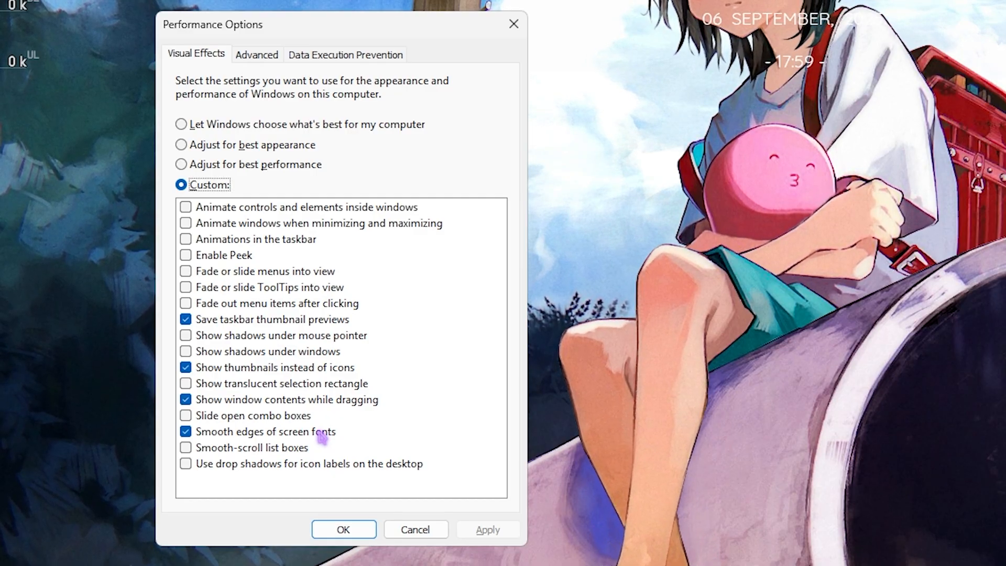
pyautogui.click(256, 54)
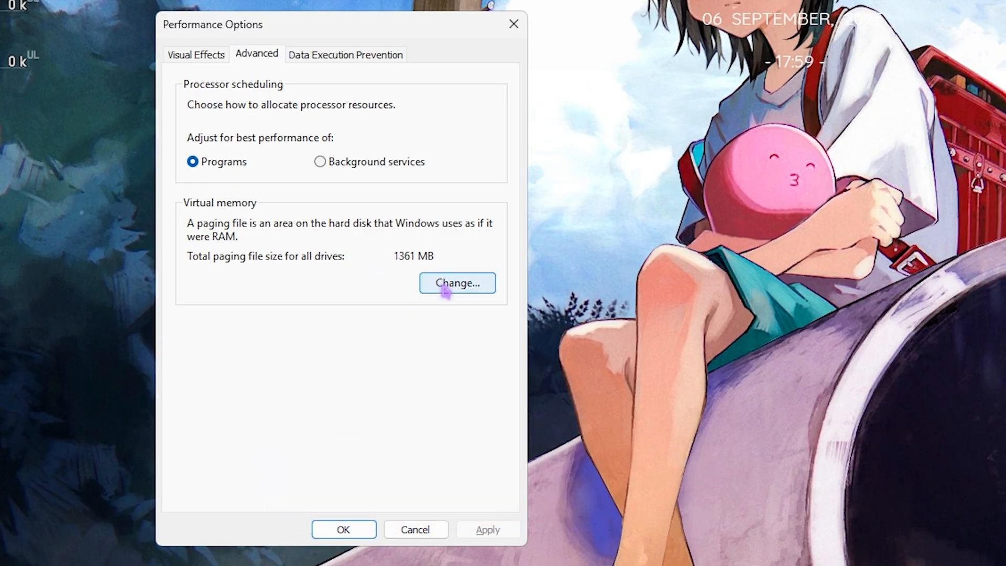
# Bring up drive C:'s paging file sizes with automatic management unchecked.
pyautogui.click(457, 283)
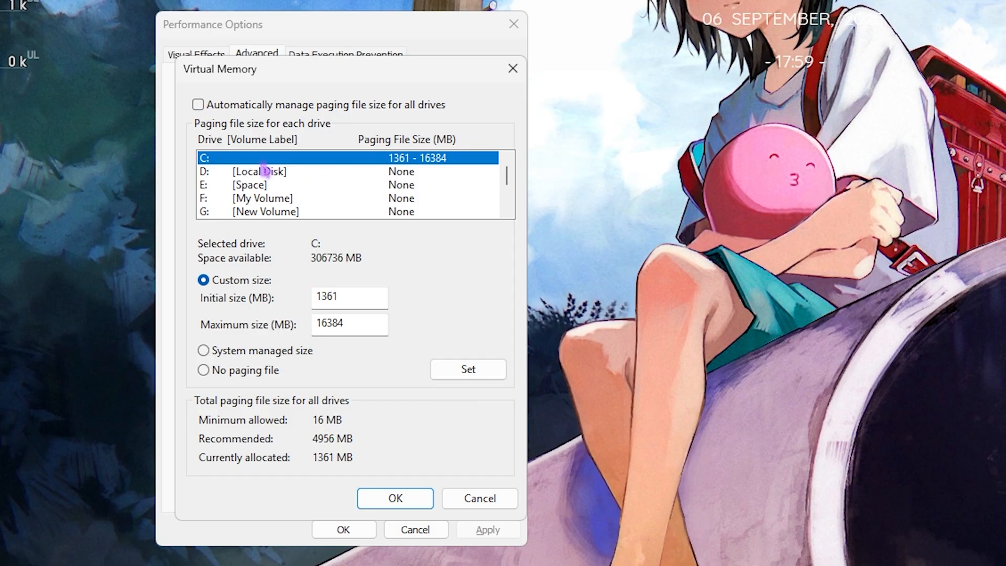
pyautogui.tripleClick(349, 296)
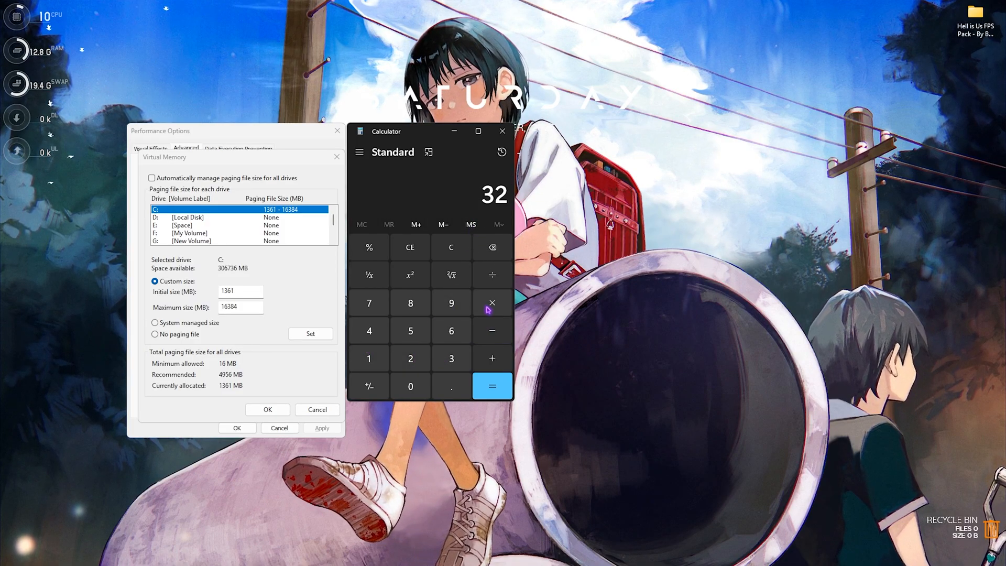
# In Calculator work out 32 × 1024 ÷ 2 = 16,384 MB for the paging file maximum.
pyautogui.click(492, 386)
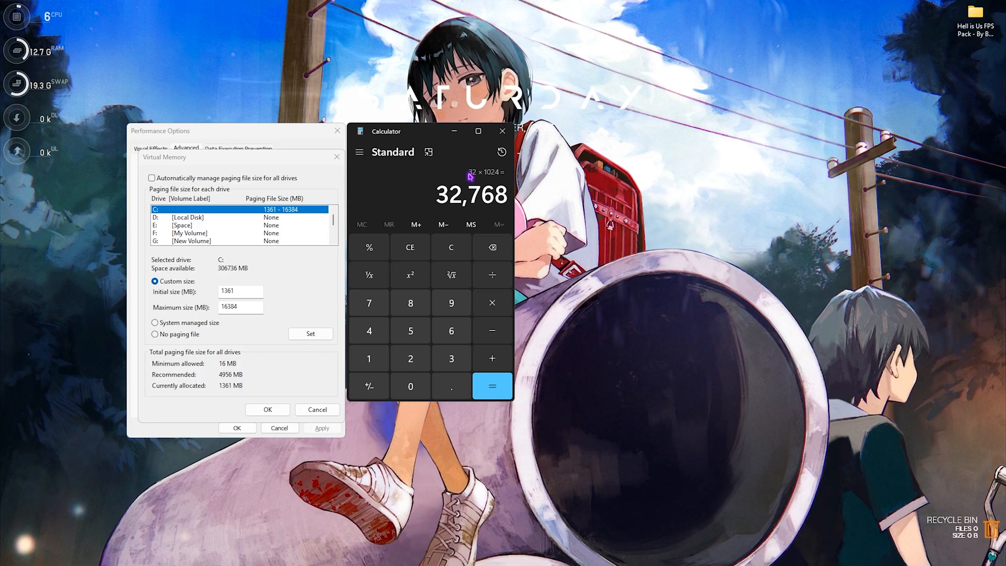
pyautogui.click(492, 274)
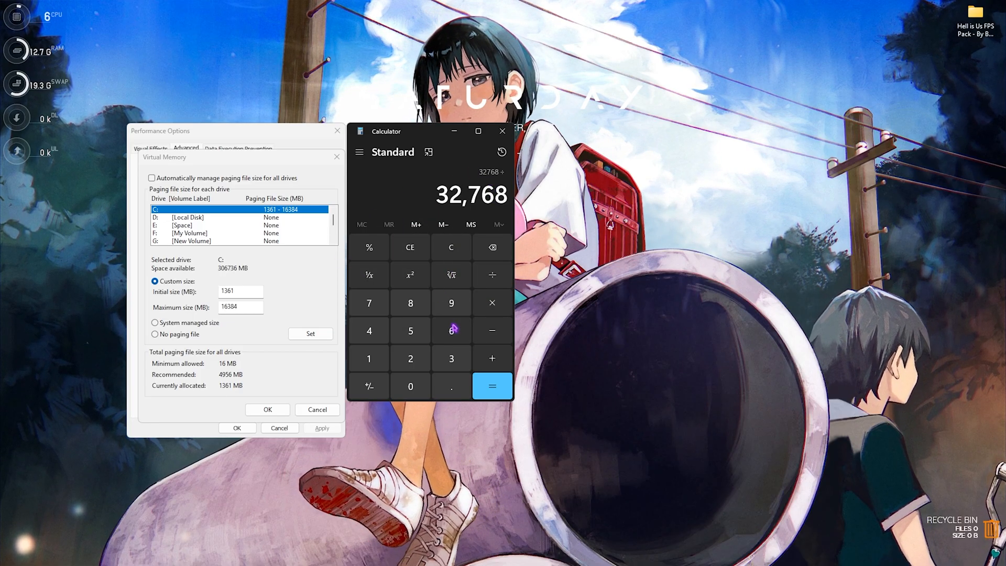
pyautogui.click(492, 385)
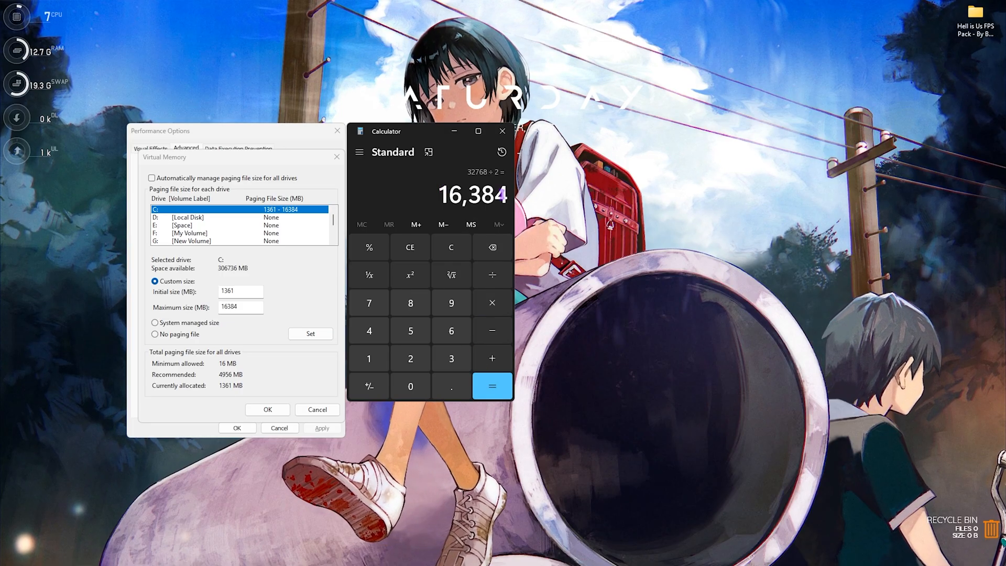
pyautogui.click(240, 307)
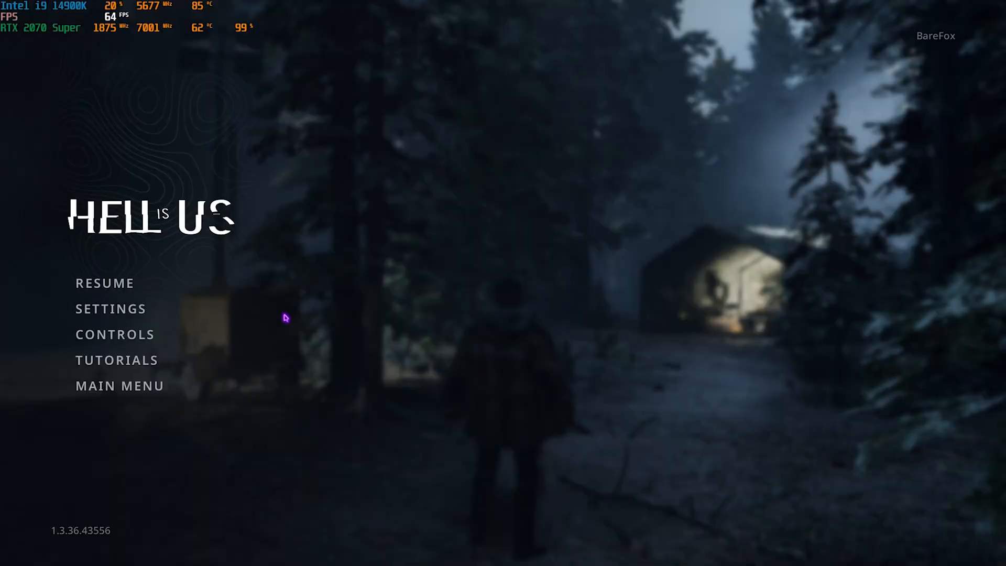
# In the Video settings choose Low quality, Medium textures, V-Sync off, Reflex On + Boost, DLSS Balanced.
pyautogui.click(110, 308)
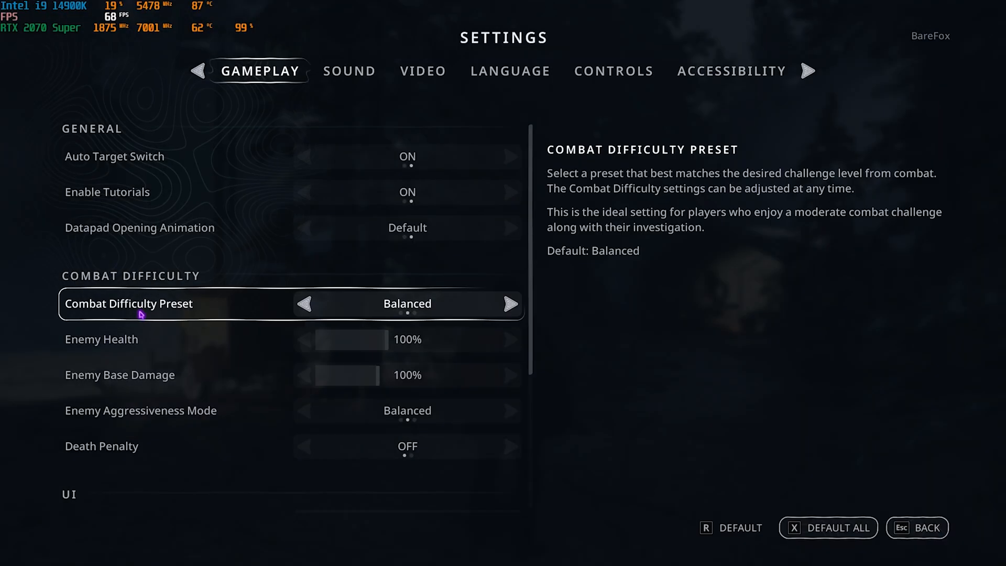
pyautogui.click(423, 70)
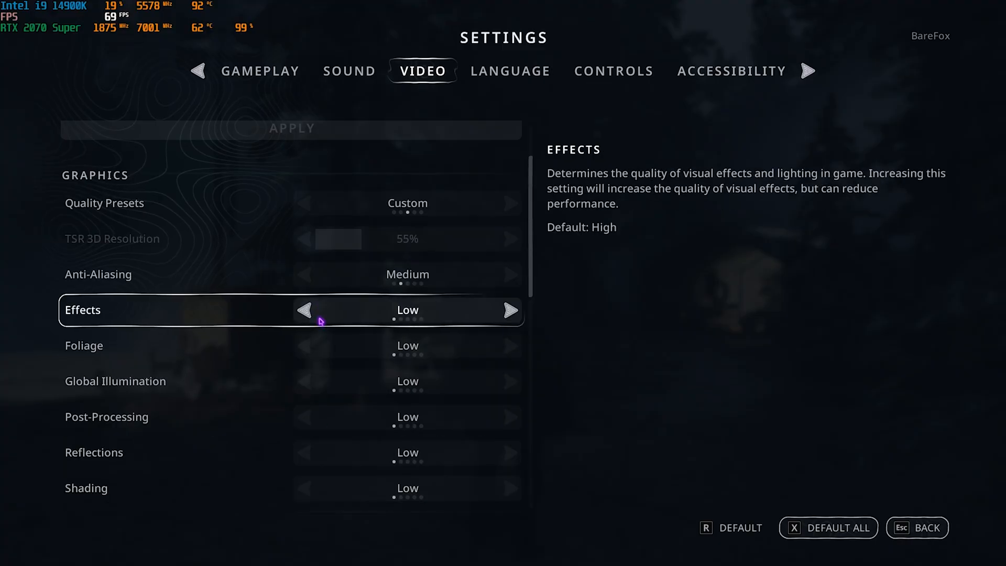
pyautogui.scroll(-3)
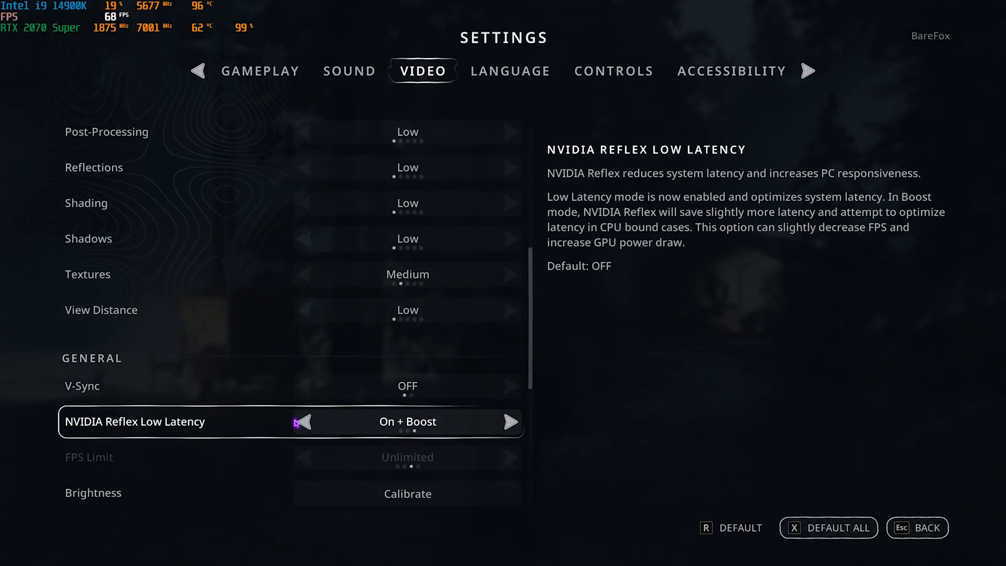
pyautogui.scroll(-3)
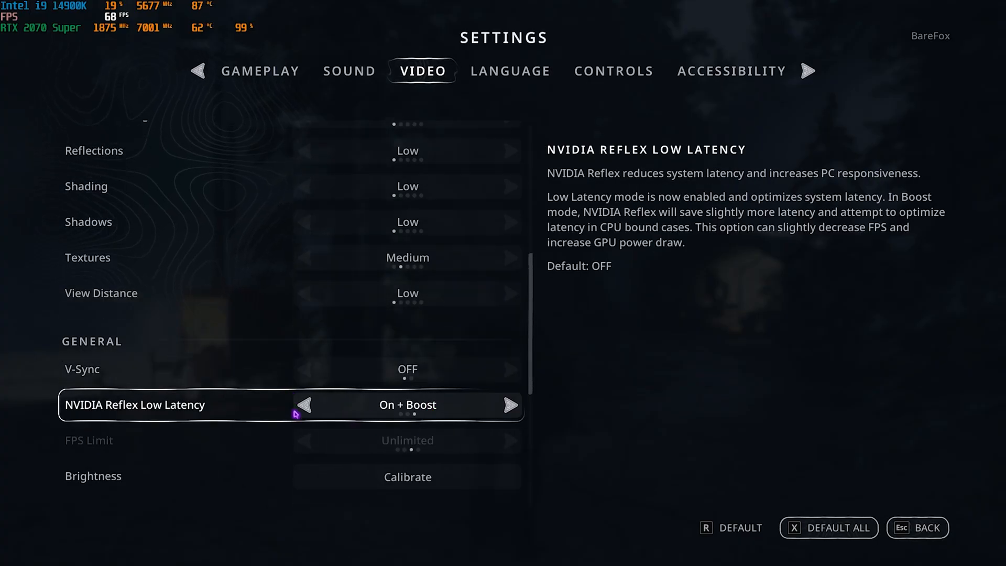
pyautogui.scroll(-3)
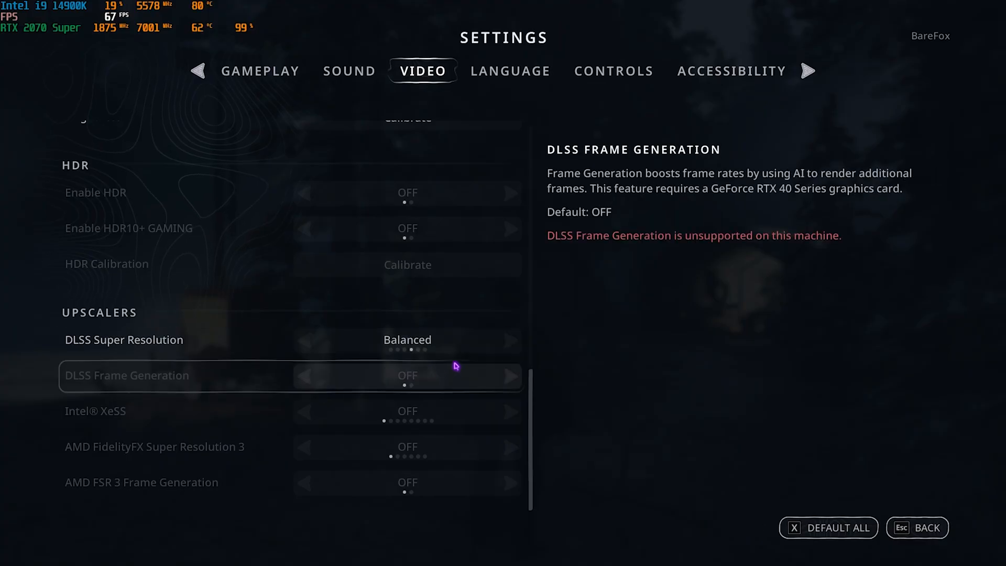
pyautogui.moveTo(294, 376)
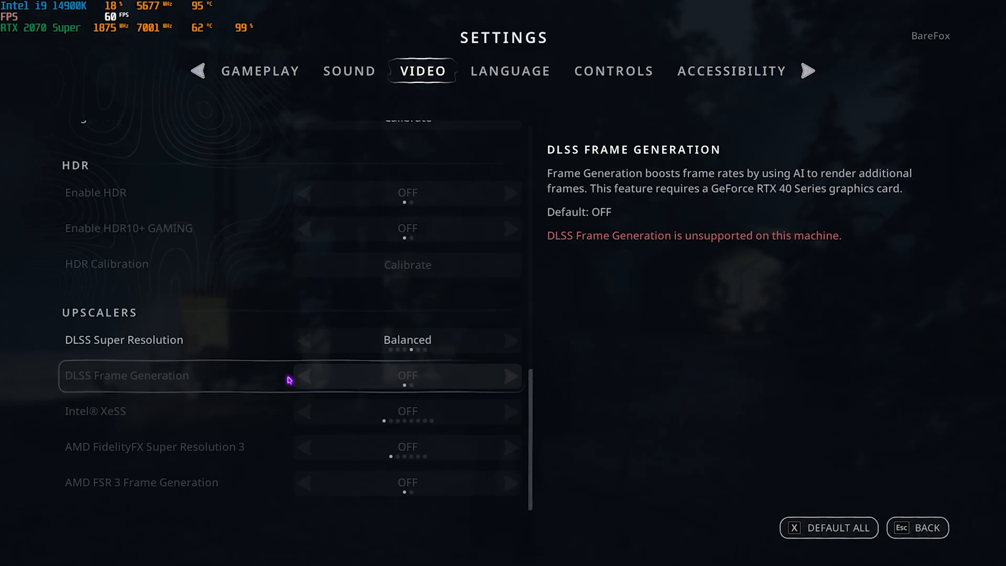
pyautogui.moveTo(358, 392)
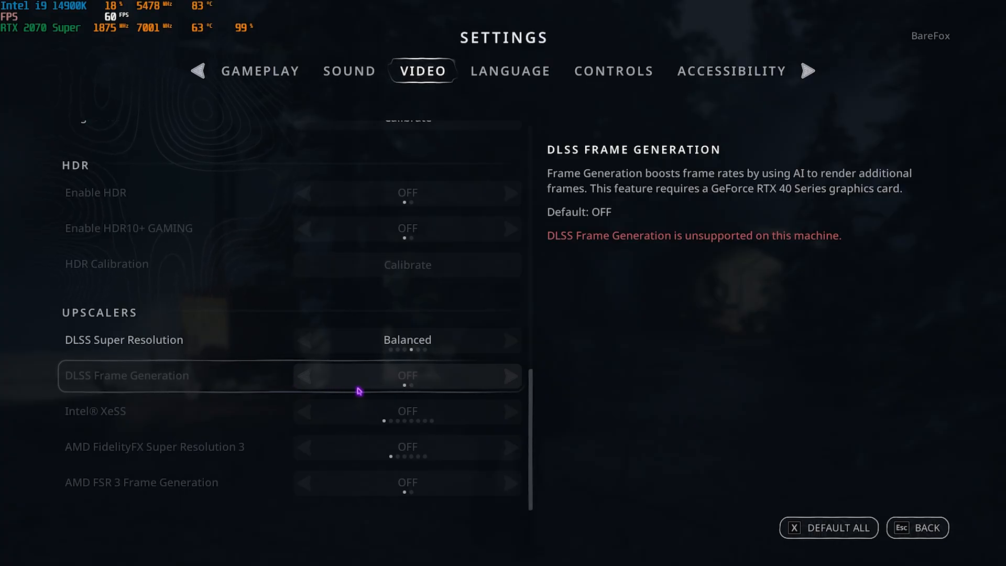
pyautogui.moveTo(344, 391)
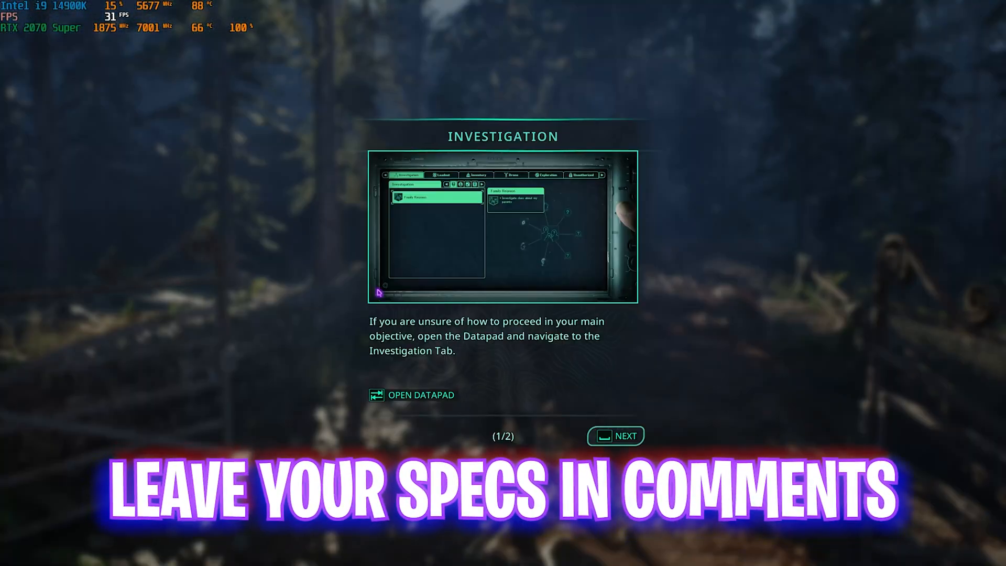
# Page through the Investigation tutorial and close it to resume gameplay.
pyautogui.click(615, 436)
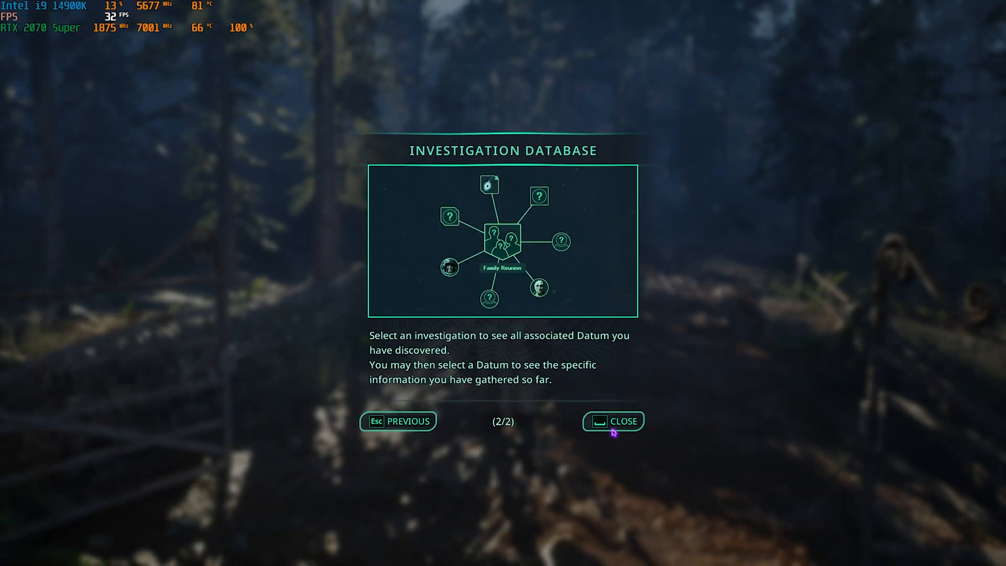
pyautogui.click(613, 421)
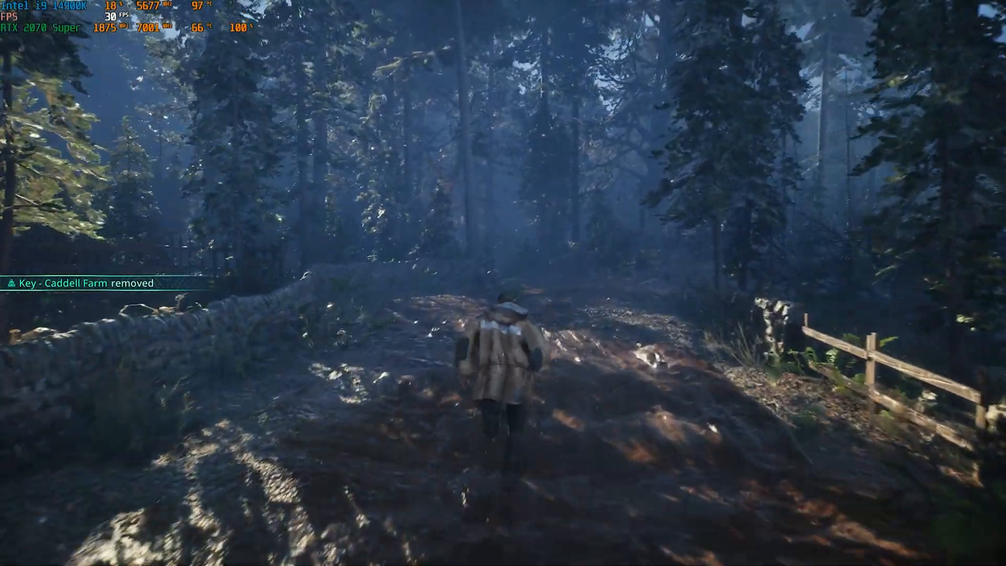